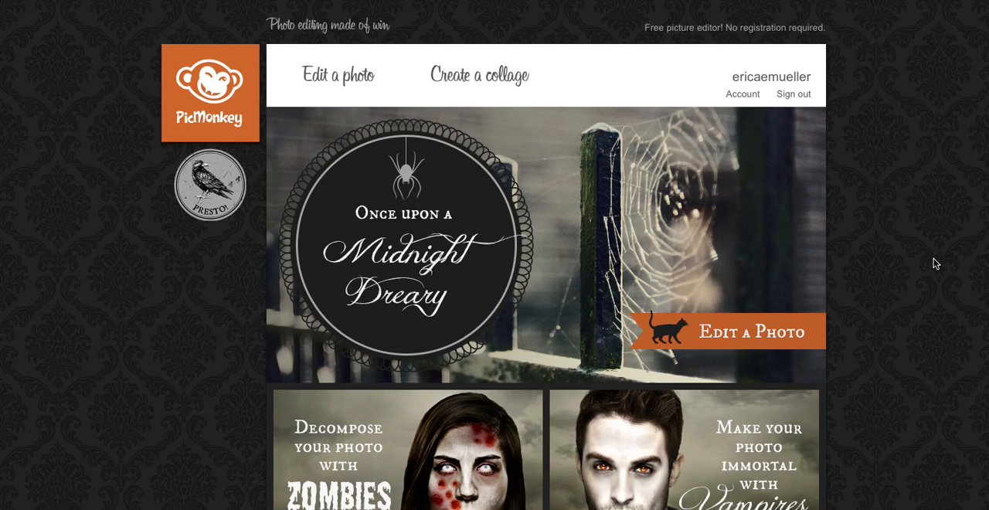
mouse_move(533, 148)
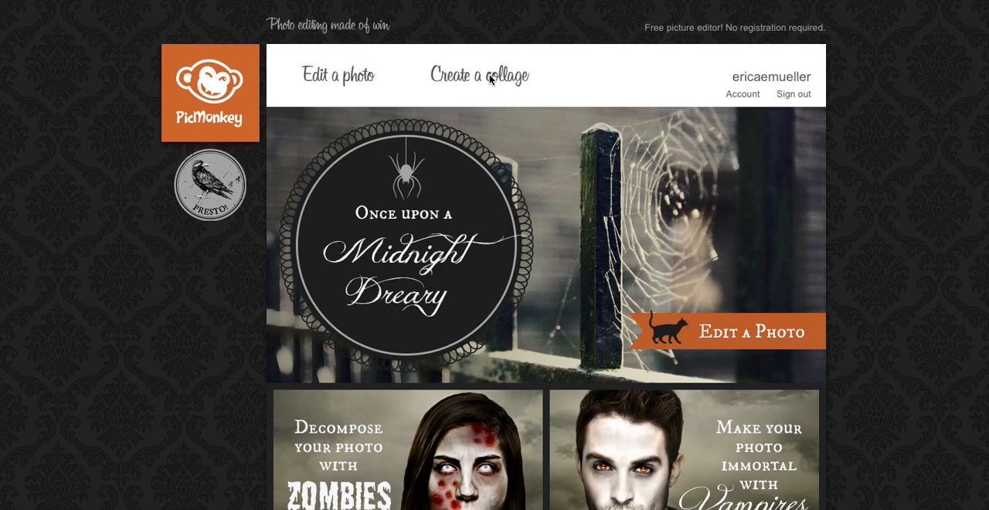
- Create a new collage and remove an extra photo cell from its layout
left_click(479, 74)
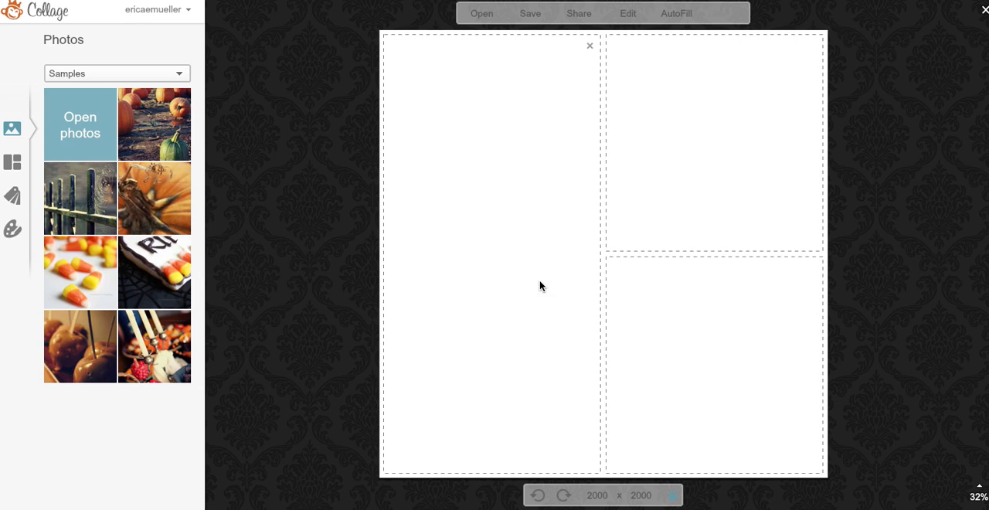
mouse_move(590, 46)
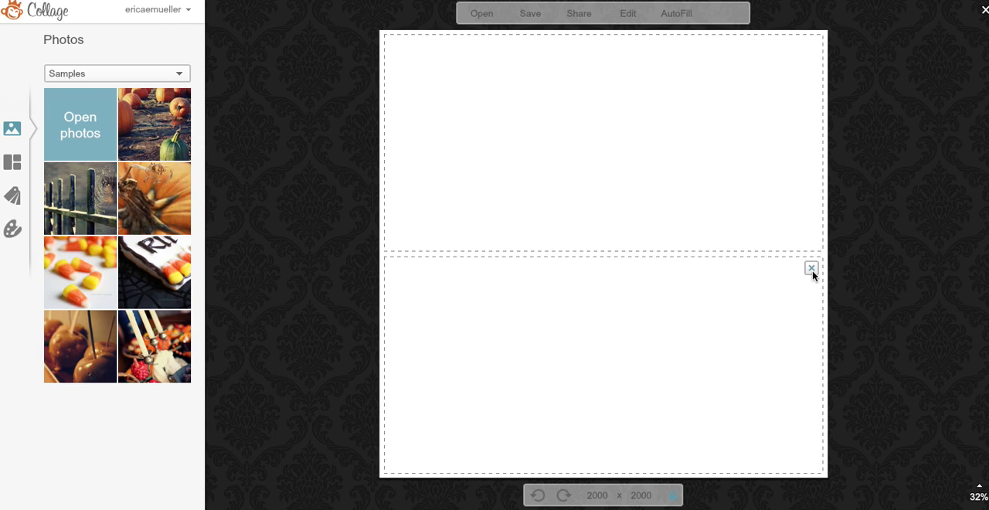
left_click(811, 269)
type("600")
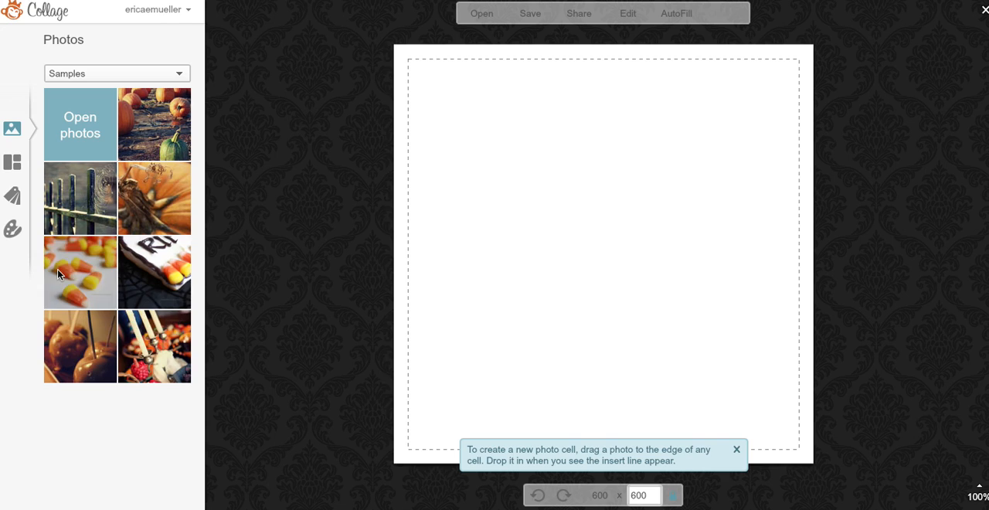
- Enable the transparent background option in the collage Background settings
left_click(13, 229)
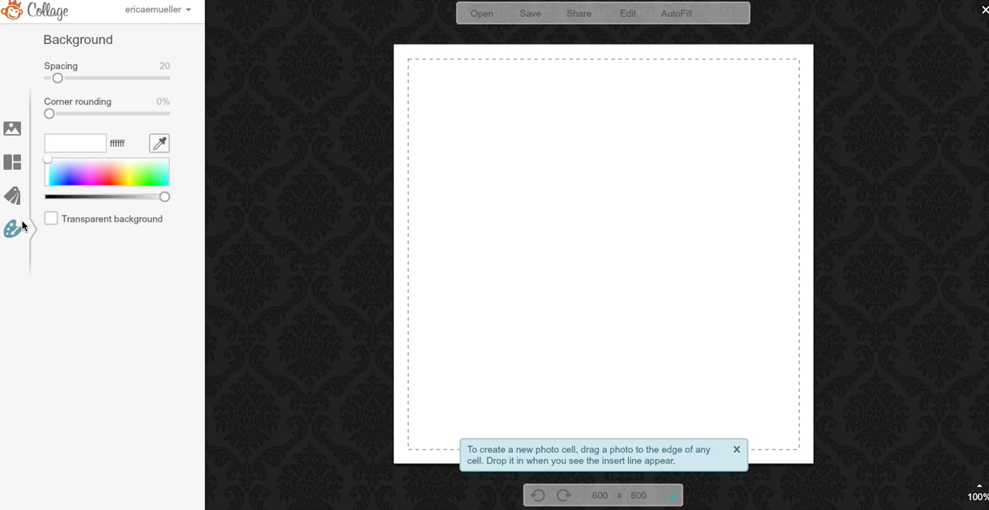
mouse_move(14, 241)
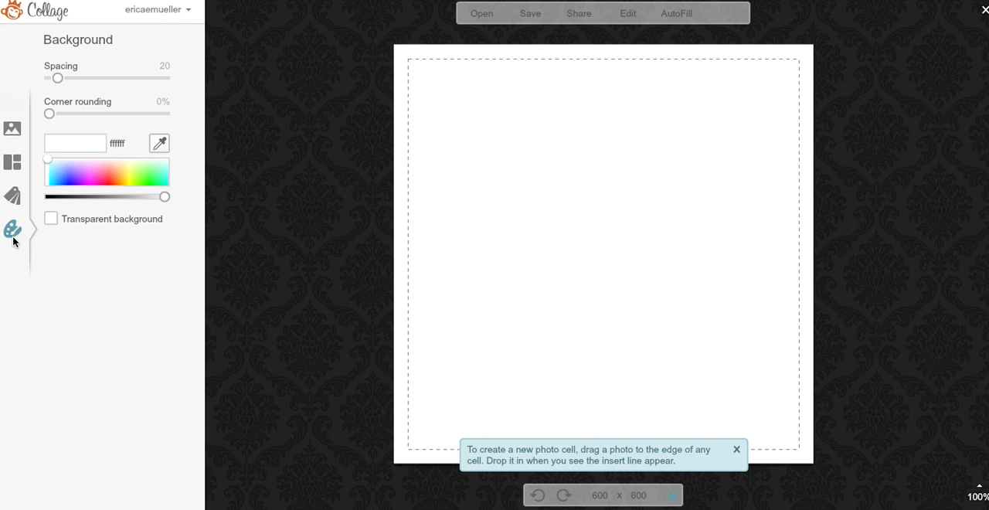
left_click(51, 220)
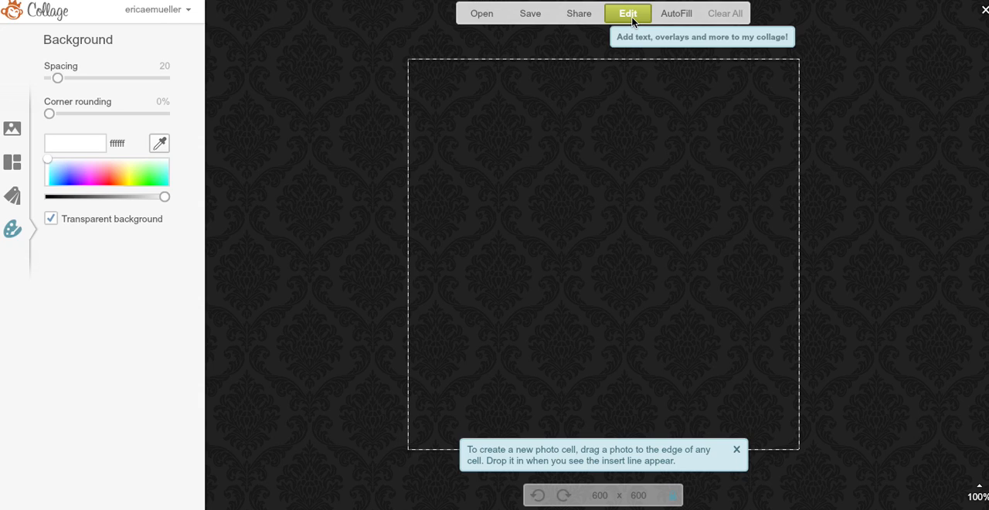
- Send the collage to the Editor and expand the Geometric overlays list
left_click(628, 12)
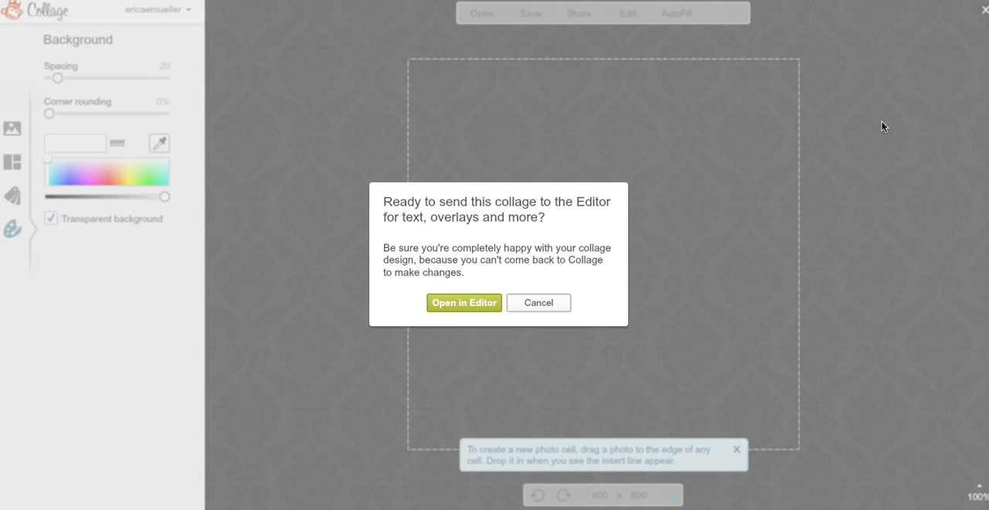
left_click(463, 303)
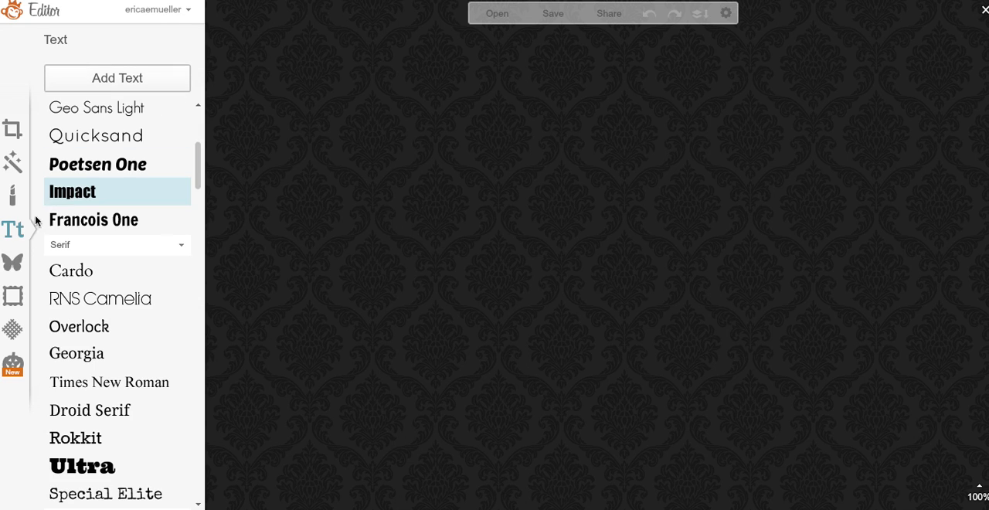
left_click(12, 263)
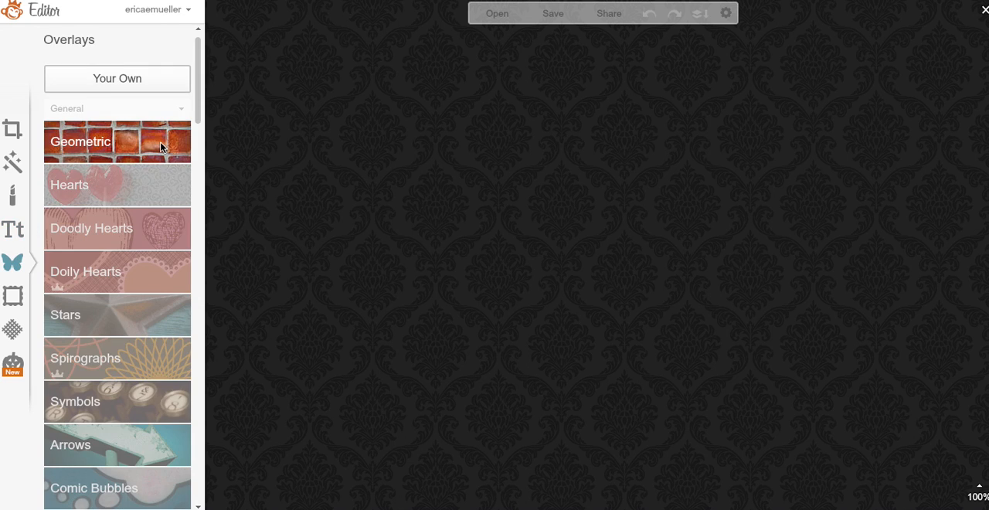
left_click(81, 142)
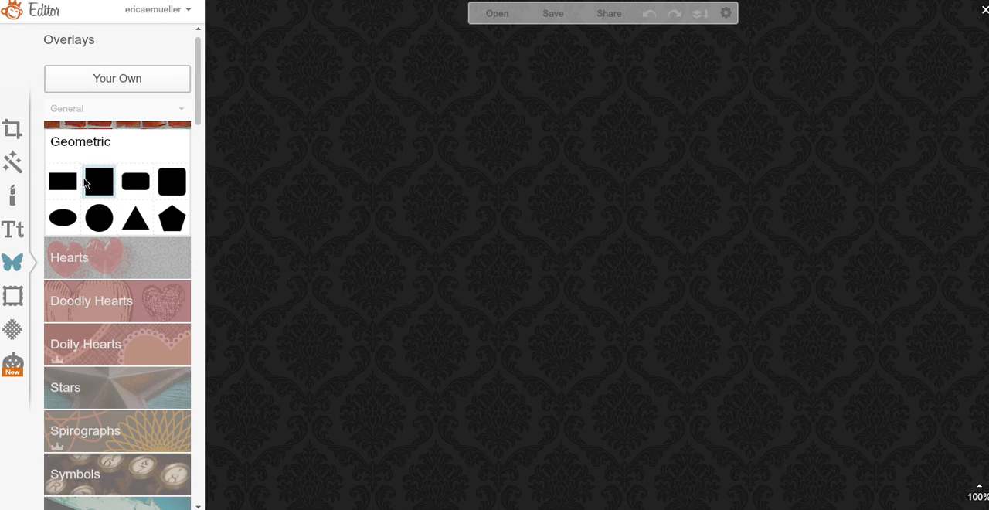
- Add a black square overlay and stretch it to cover most of the canvas
left_click(99, 179)
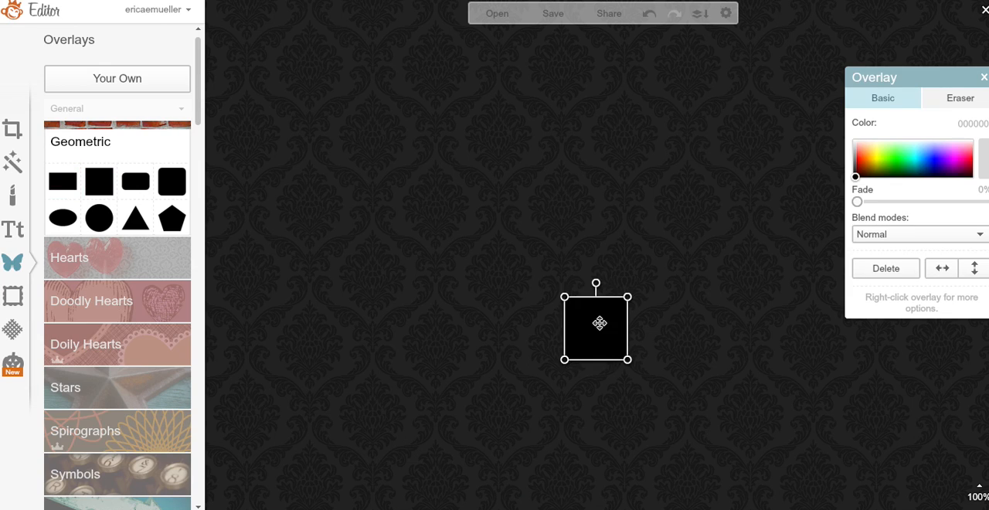
left_click_drag(596, 323, 431, 83)
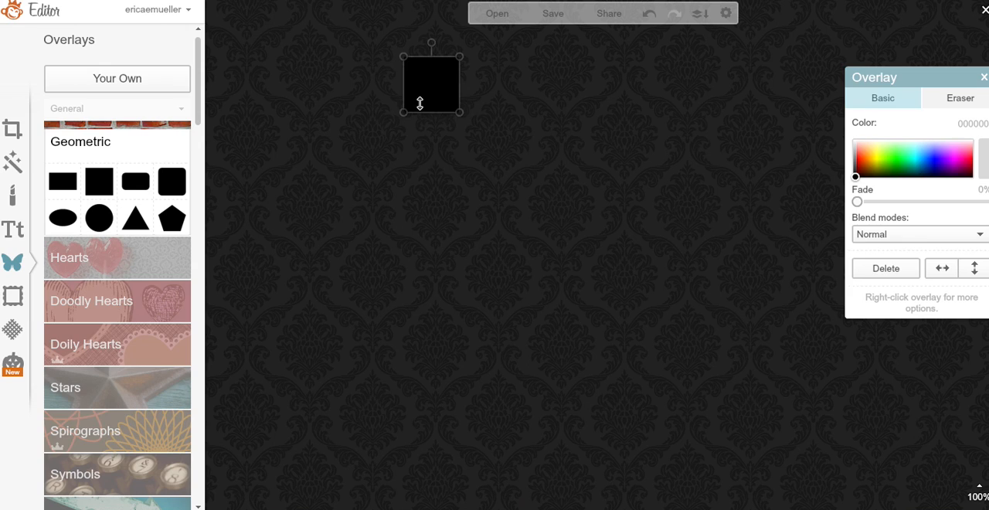
left_click_drag(463, 108, 469, 136)
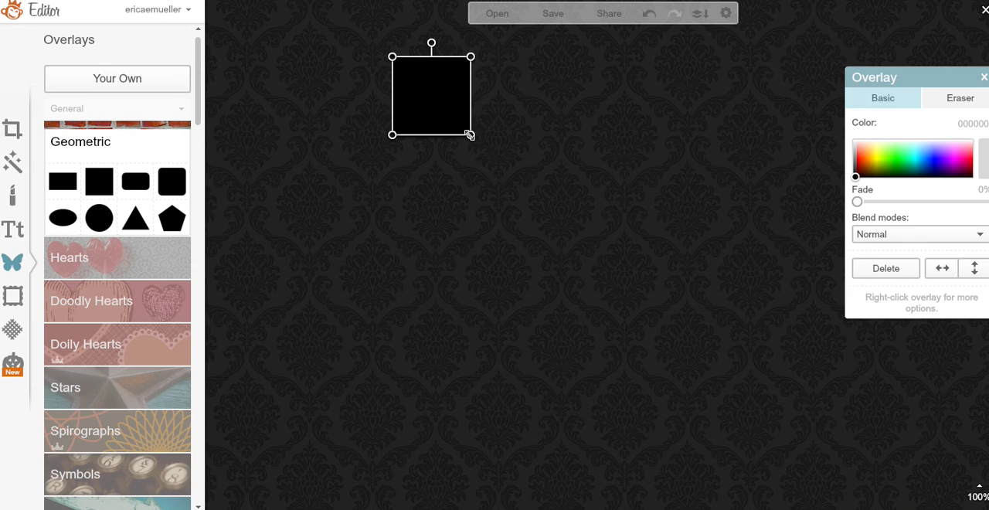
left_click_drag(469, 134, 806, 469)
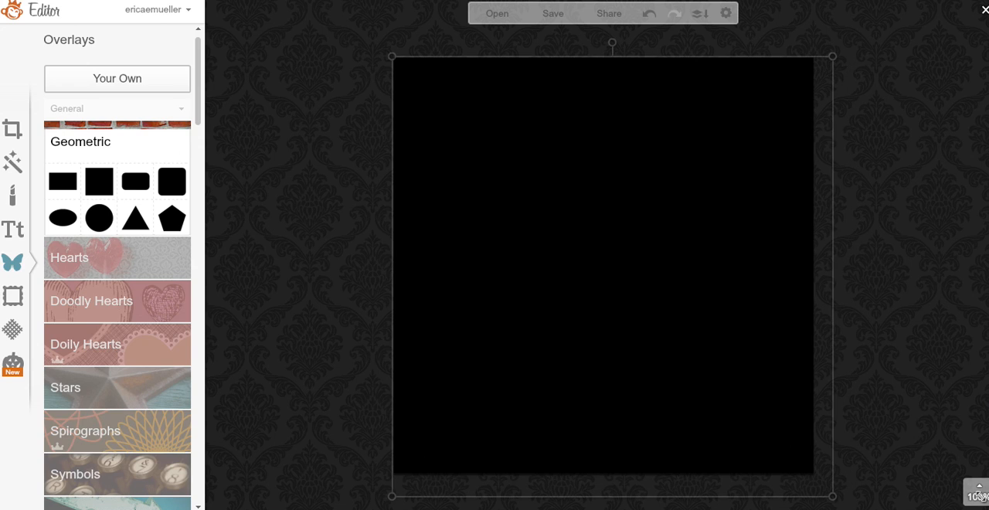
left_click(603, 263)
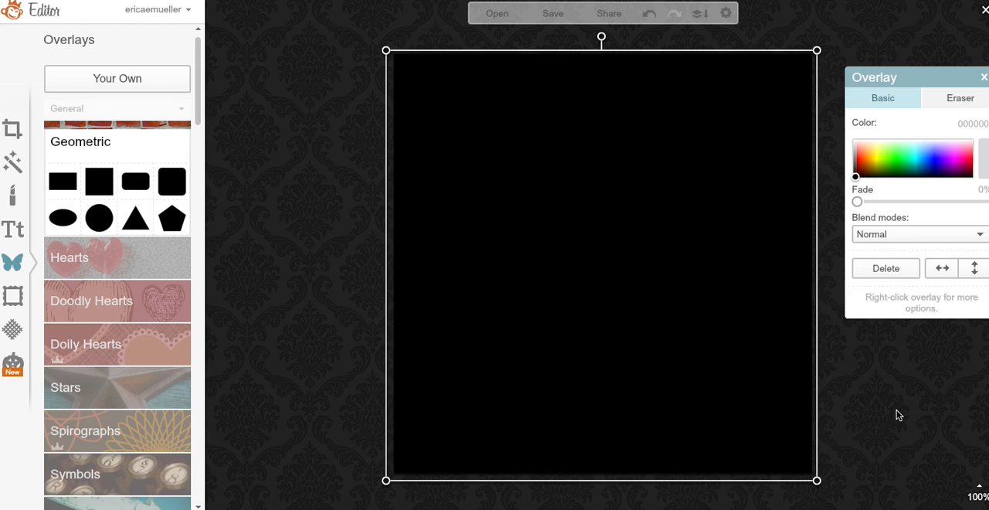
- Recolour the large square to a bright blue in the Overlay colour spectrum
left_click(859, 176)
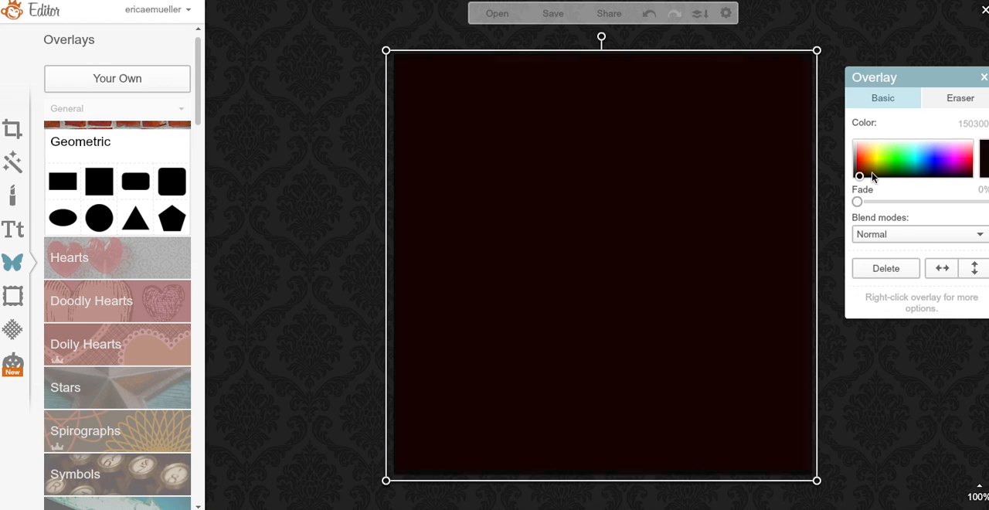
left_click(923, 158)
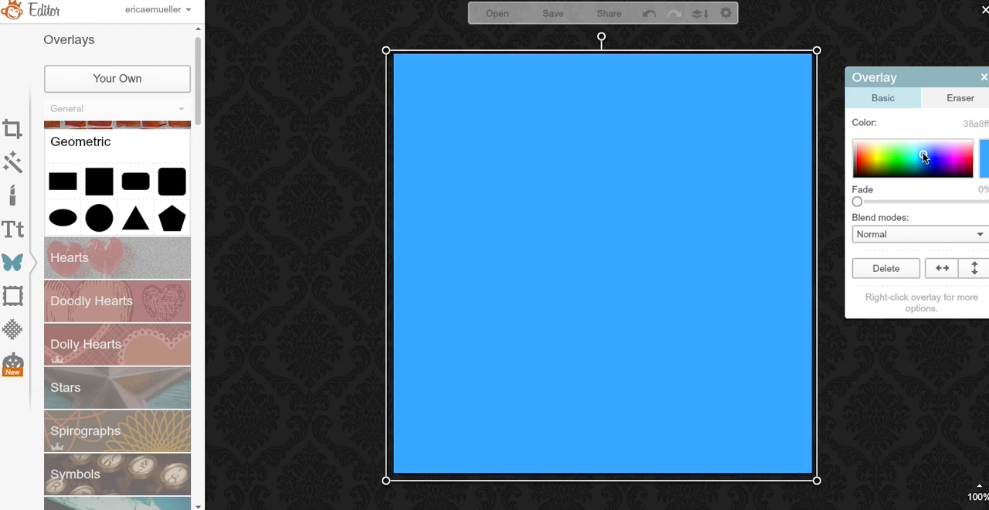
left_click(927, 158)
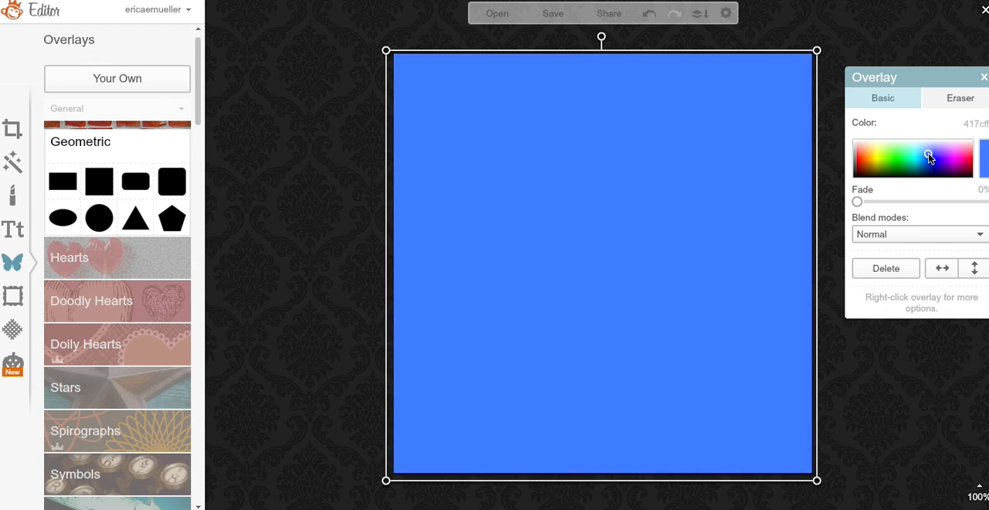
left_click(930, 161)
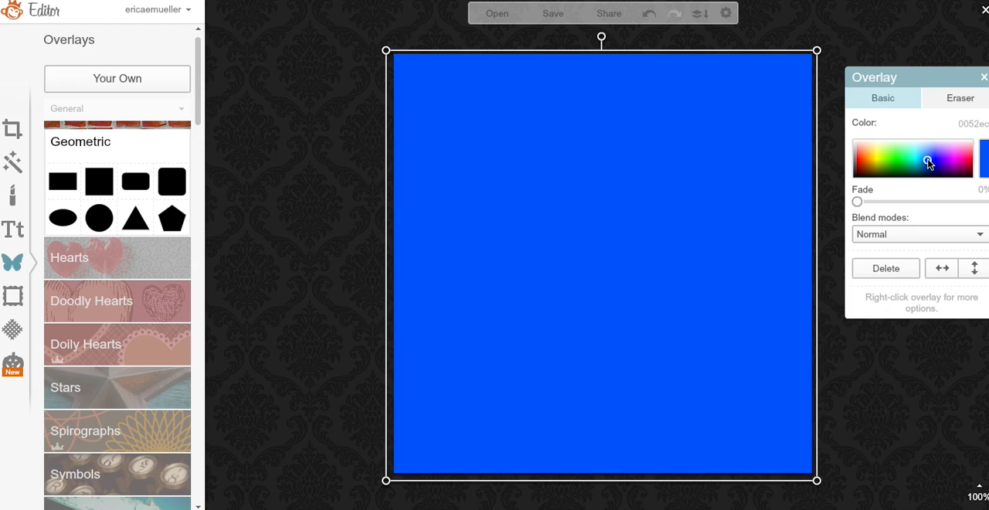
left_click(924, 161)
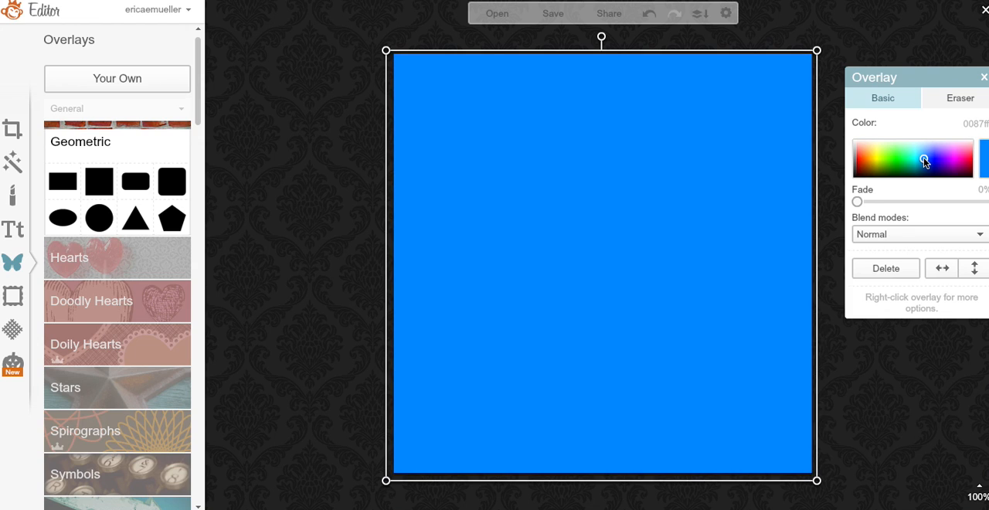
left_click(924, 163)
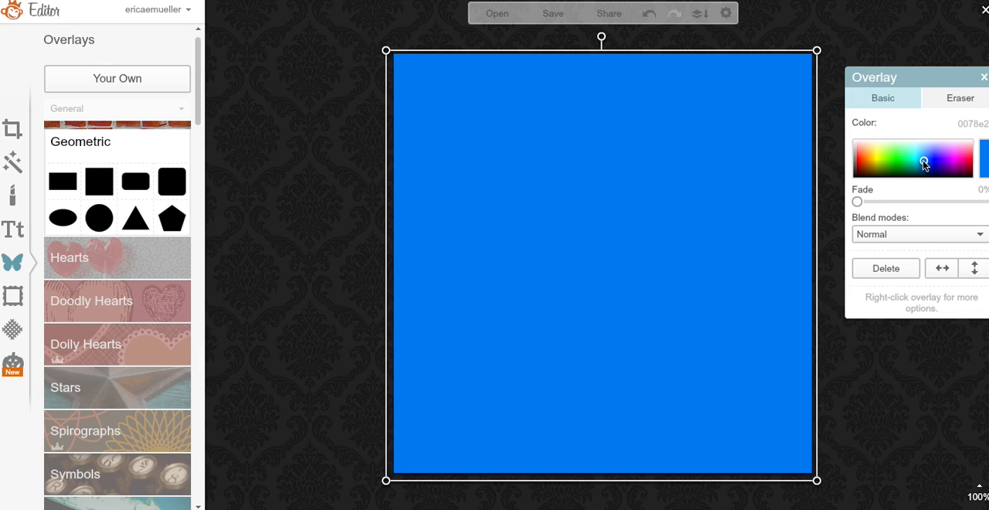
mouse_move(708, 210)
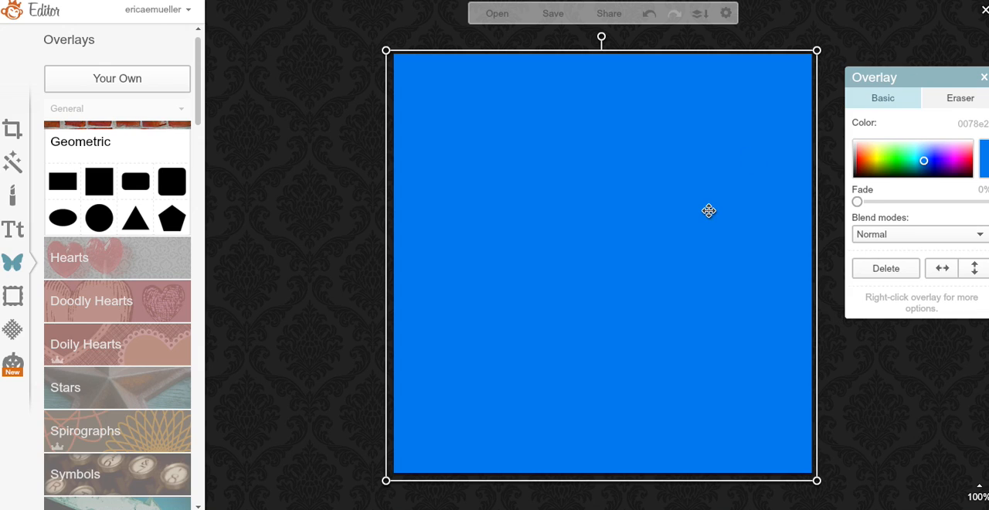
mouse_move(317, 198)
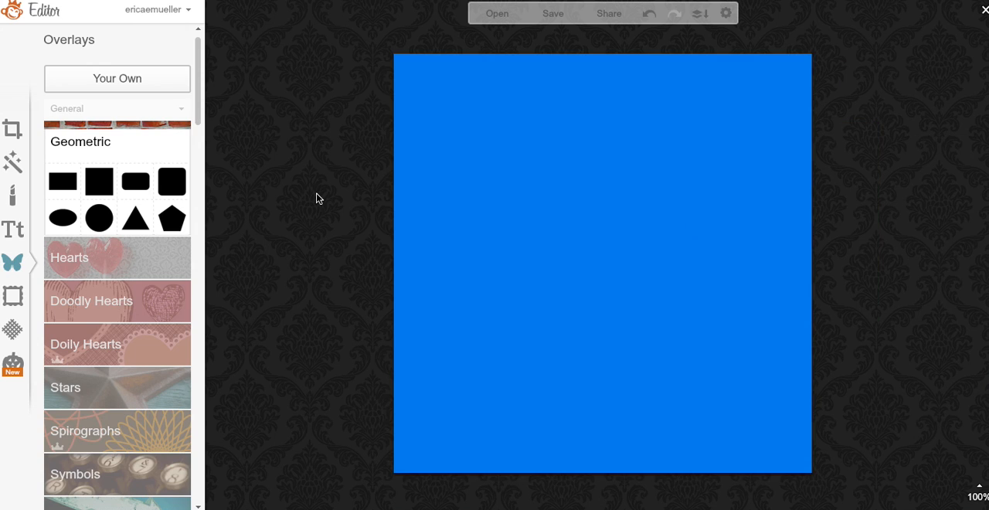
mouse_move(10, 266)
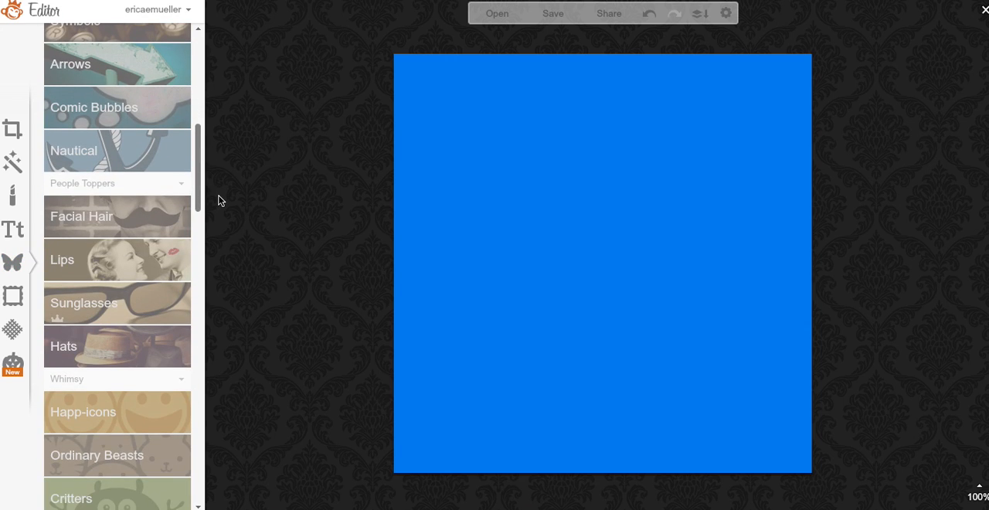
- Scroll the overlay categories down to Nature and expand the Bursting Blossoms set
left_click(74, 149)
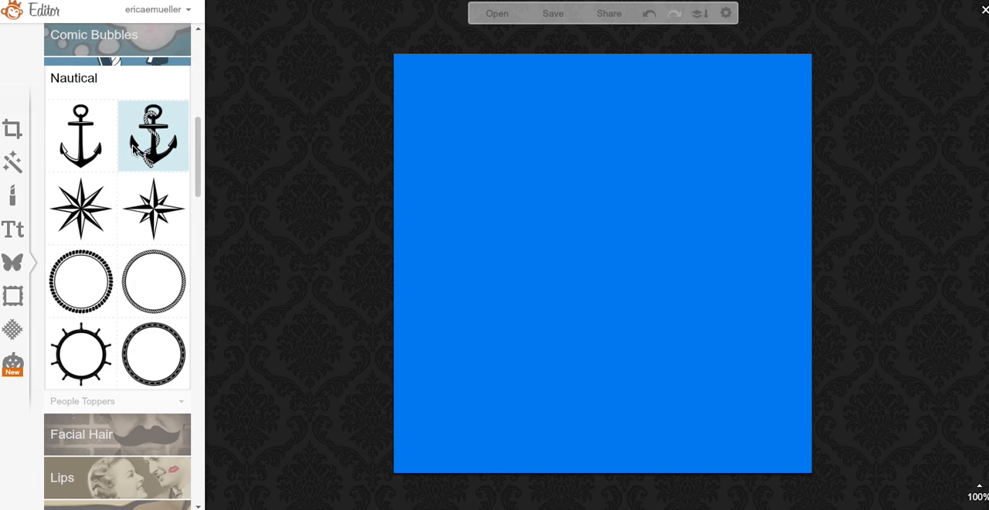
mouse_move(80, 136)
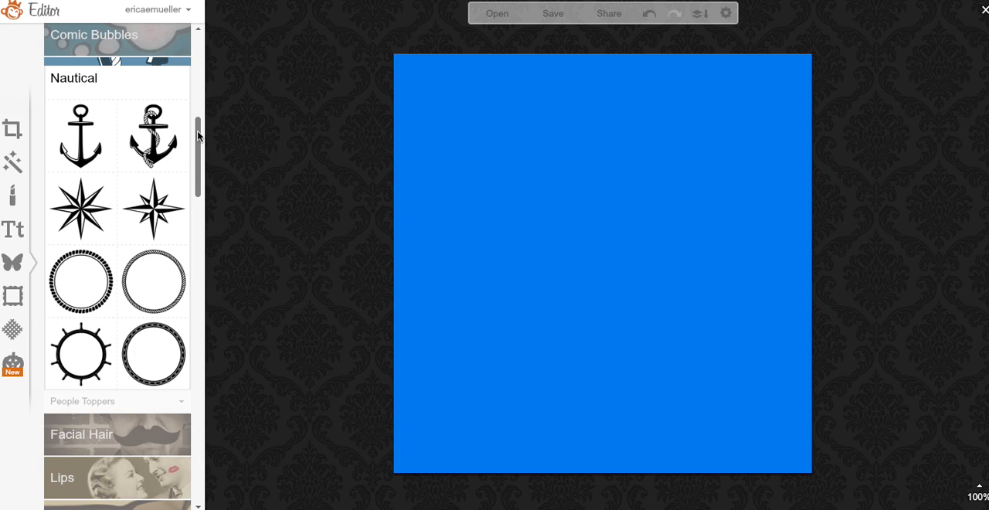
scroll("down", 3)
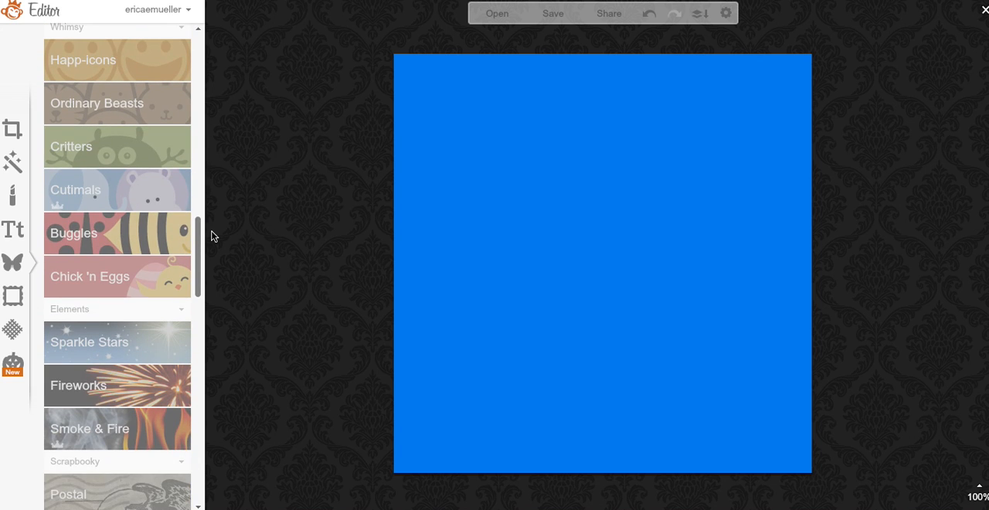
scroll("down", 3)
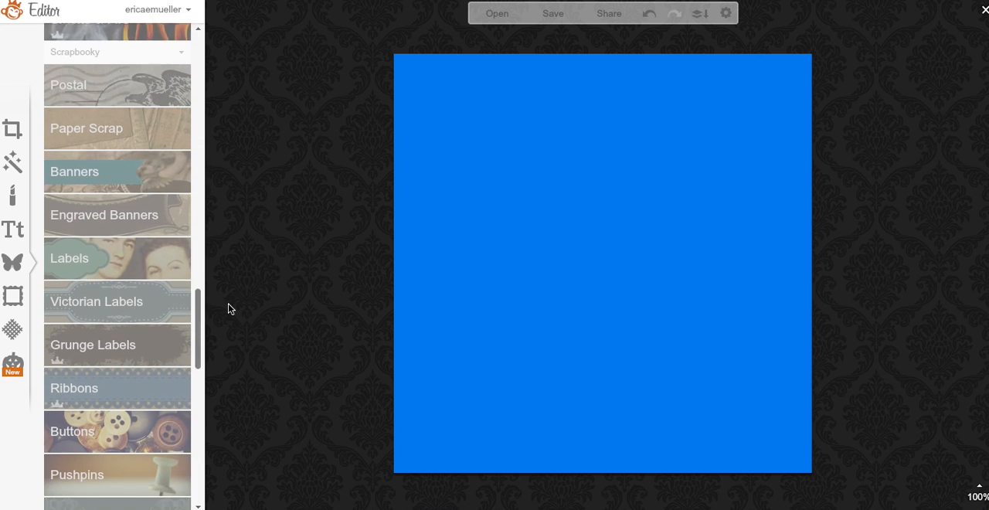
scroll("down", 3)
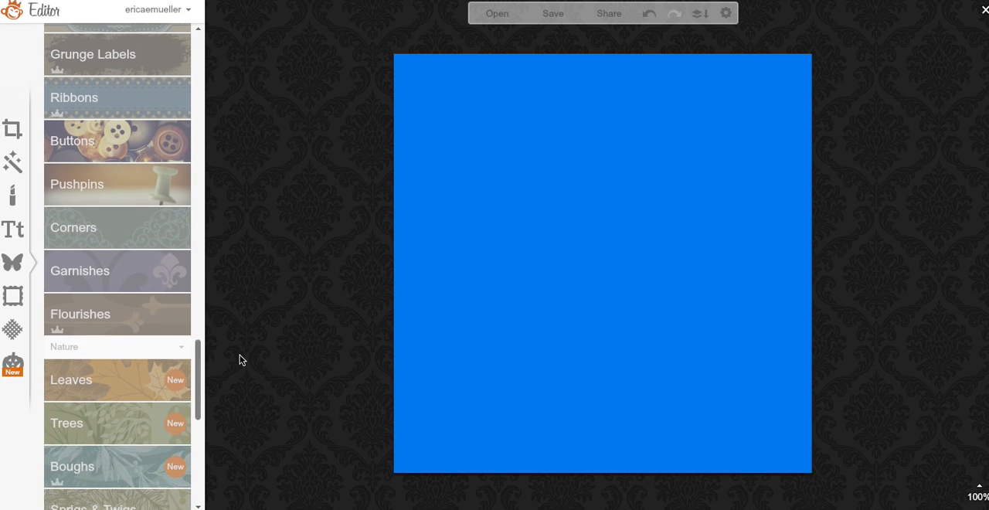
scroll("down", 3)
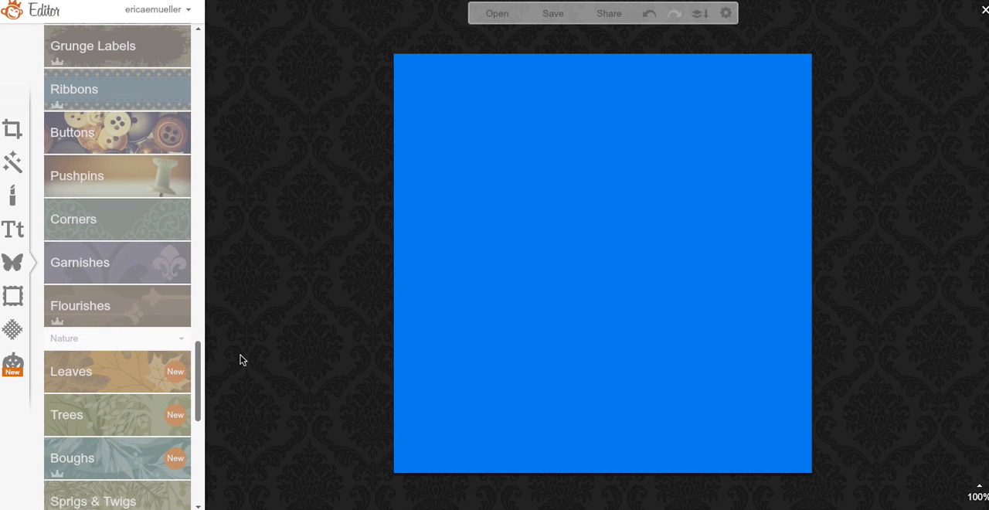
scroll("down", 3)
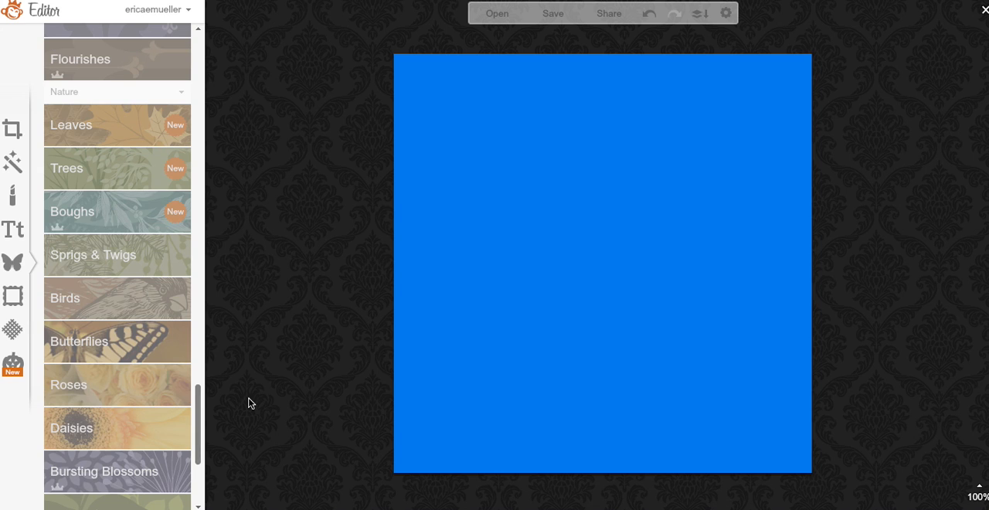
scroll("down", 3)
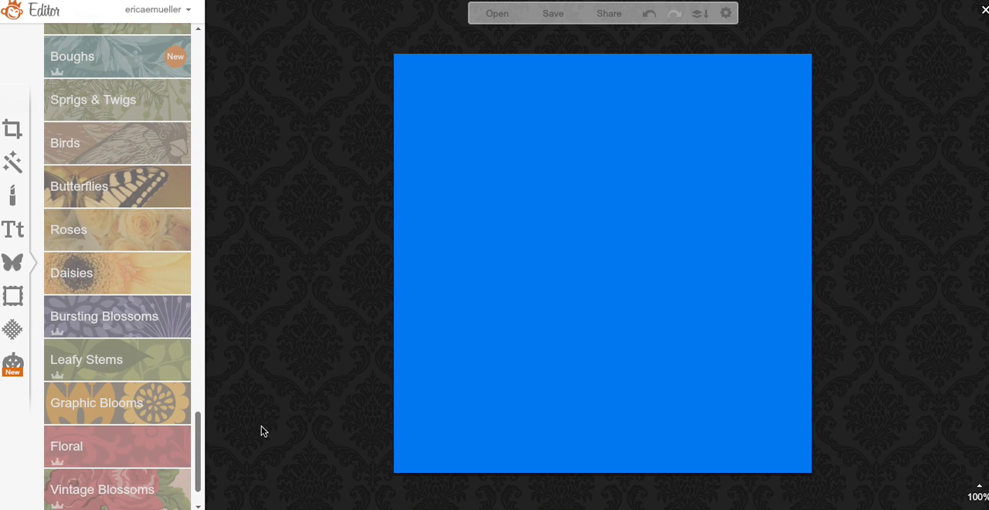
scroll("down", 3)
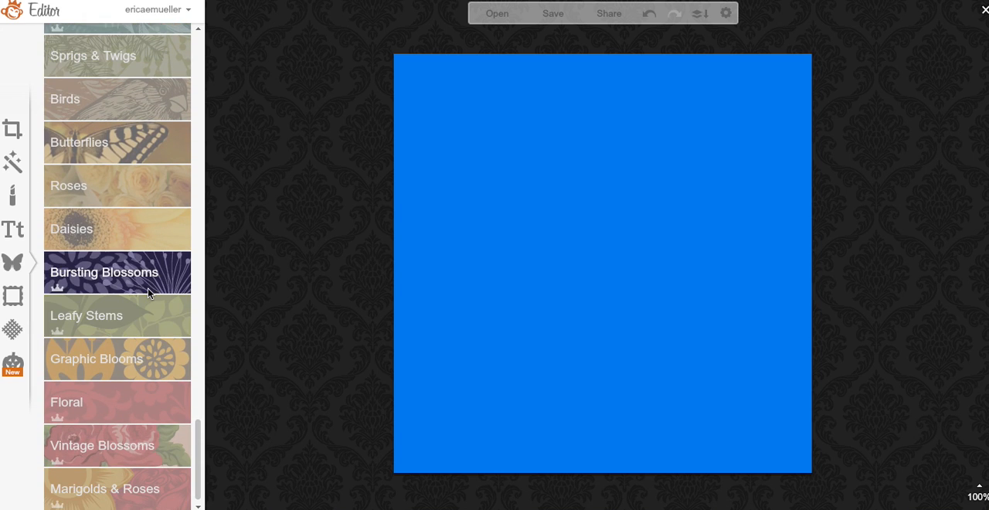
left_click(117, 272)
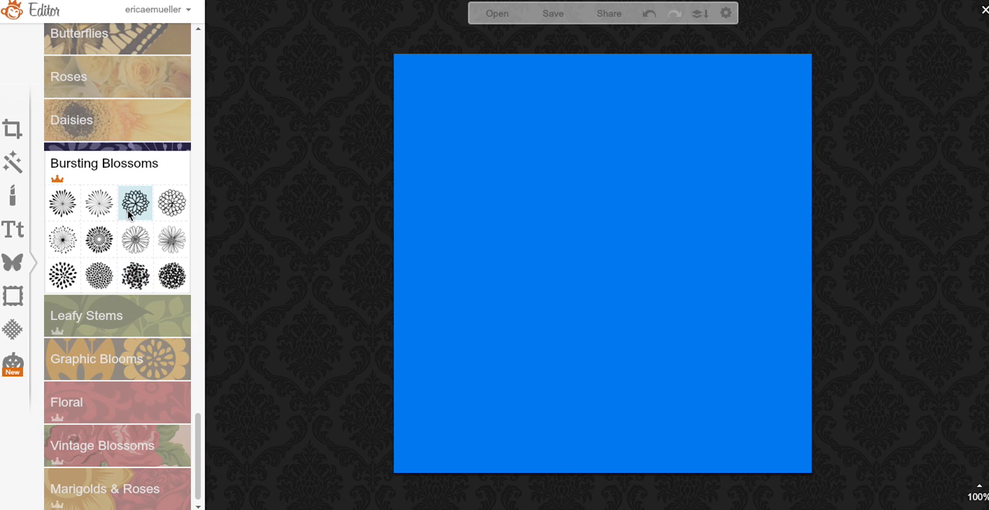
- Add a layered flower, enlarge it, fade it to about 79%, colour it light and move it lower-left
left_click(134, 203)
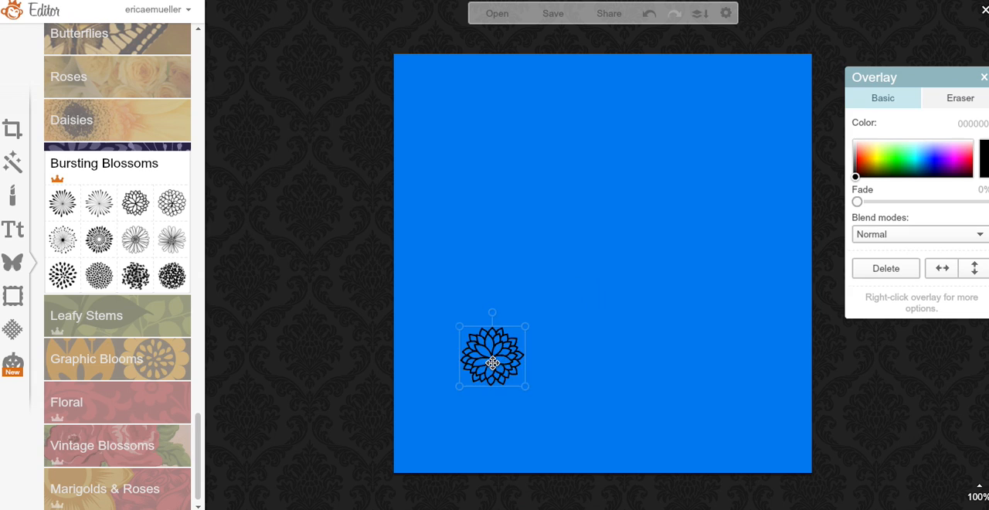
left_click_drag(491, 363, 440, 426)
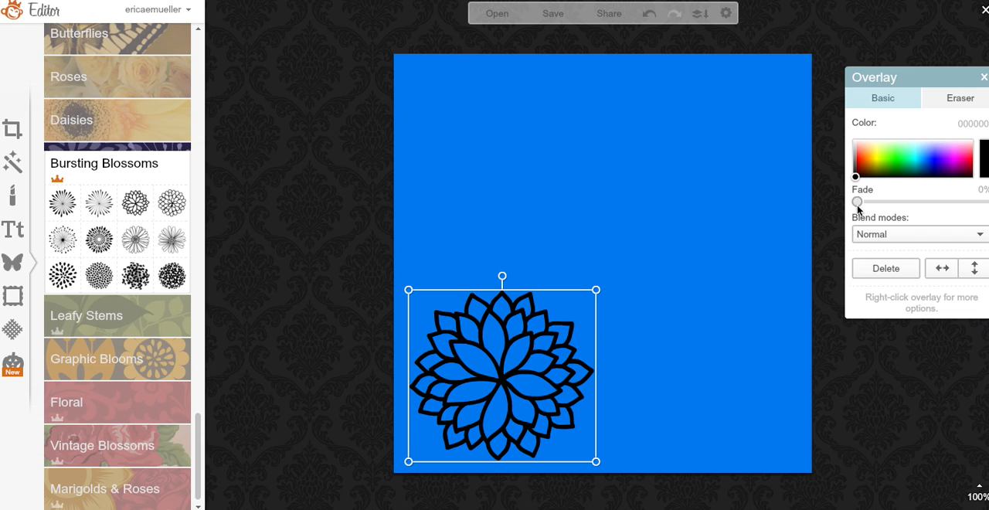
left_click_drag(856, 201, 955, 201)
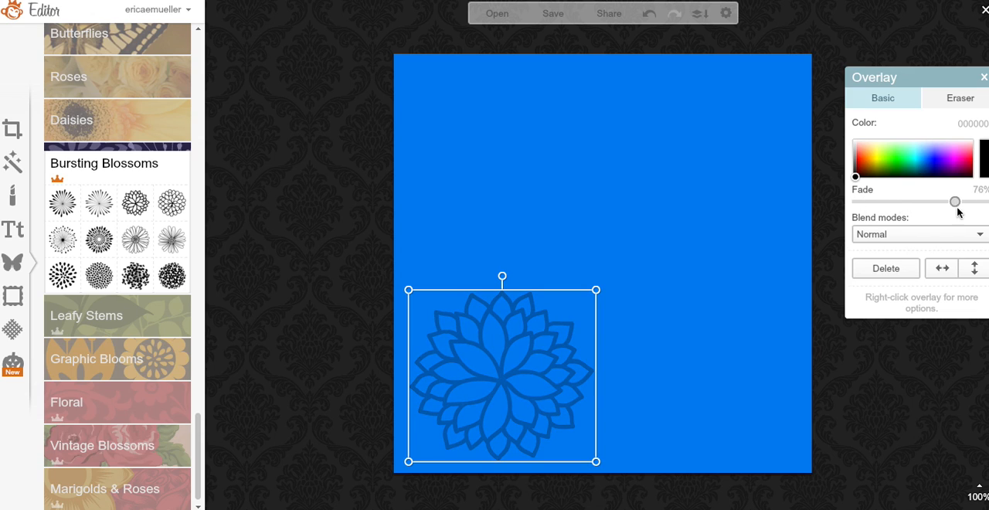
left_click_drag(955, 201, 961, 200)
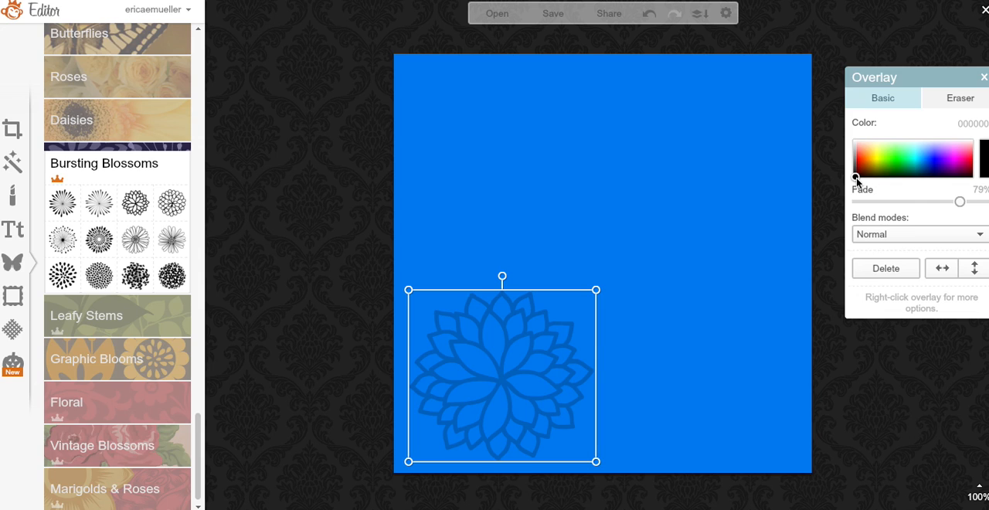
left_click(853, 139)
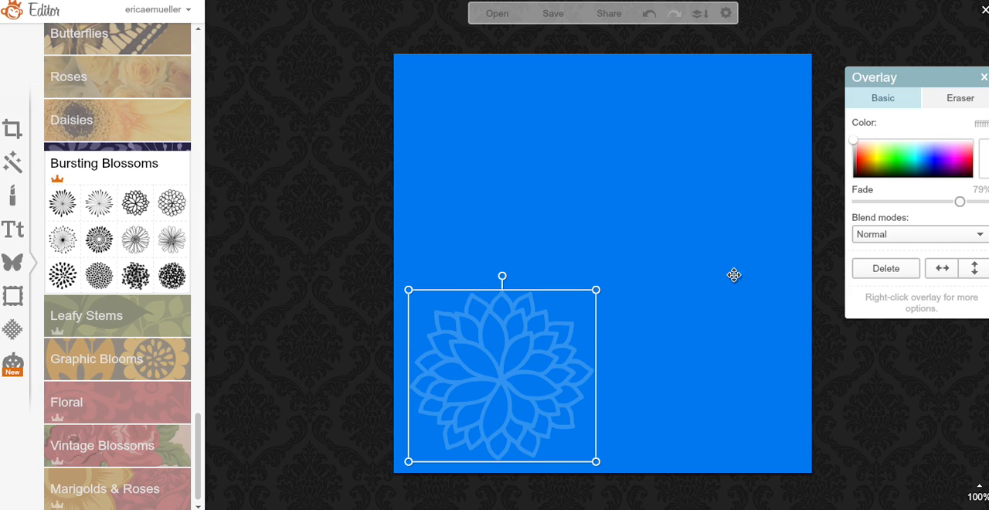
mouse_move(597, 290)
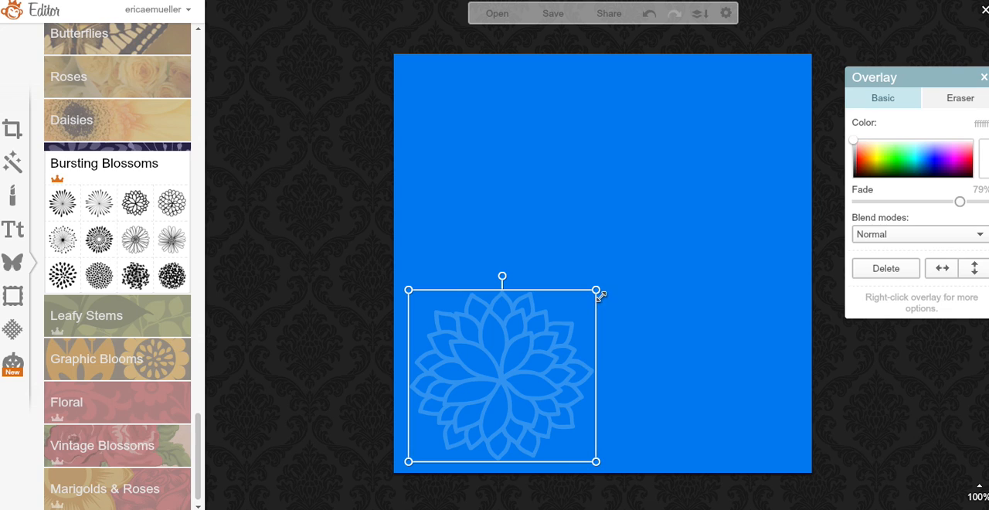
left_click_drag(596, 294, 578, 308)
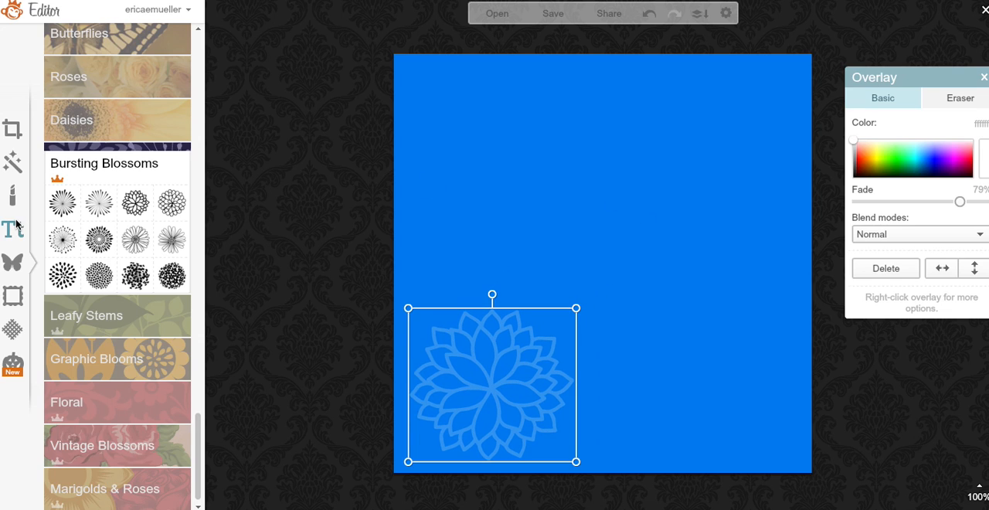
left_click(13, 228)
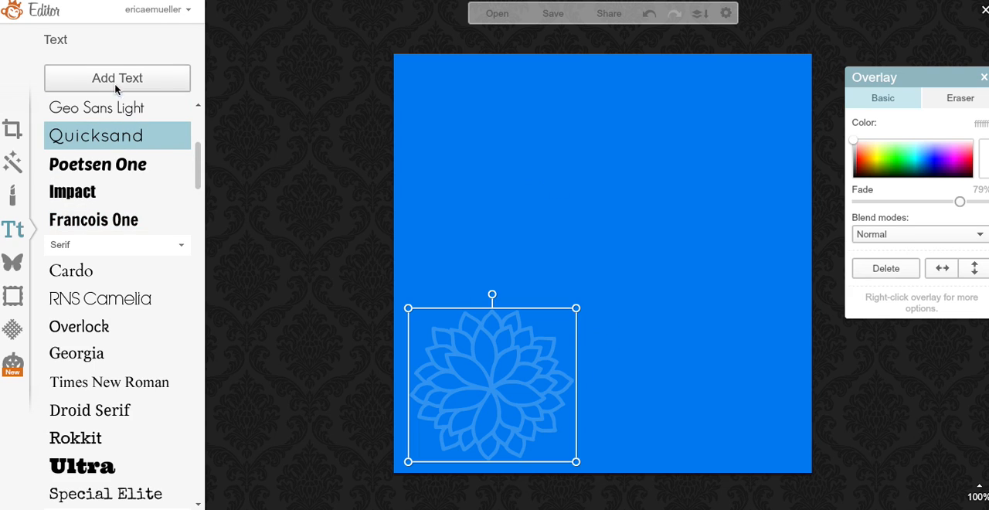
- Add 'erica mueller photography' in Quicksand, size 46, white, faded to about 73%
left_click(118, 77)
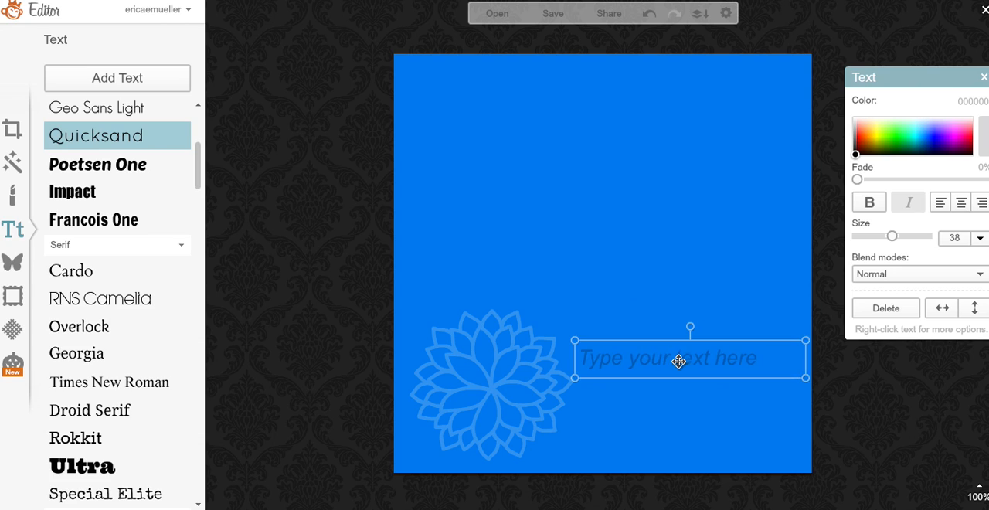
type("Er")
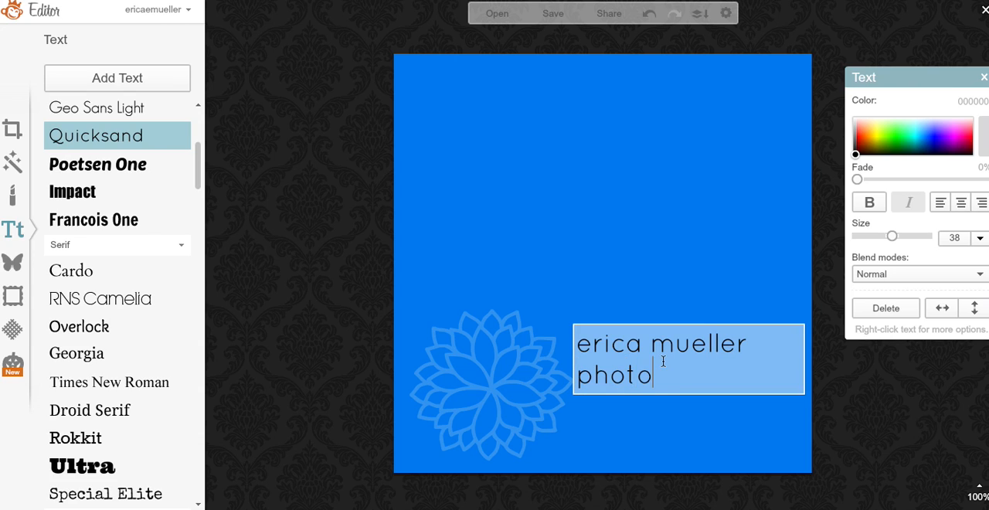
type("graphy")
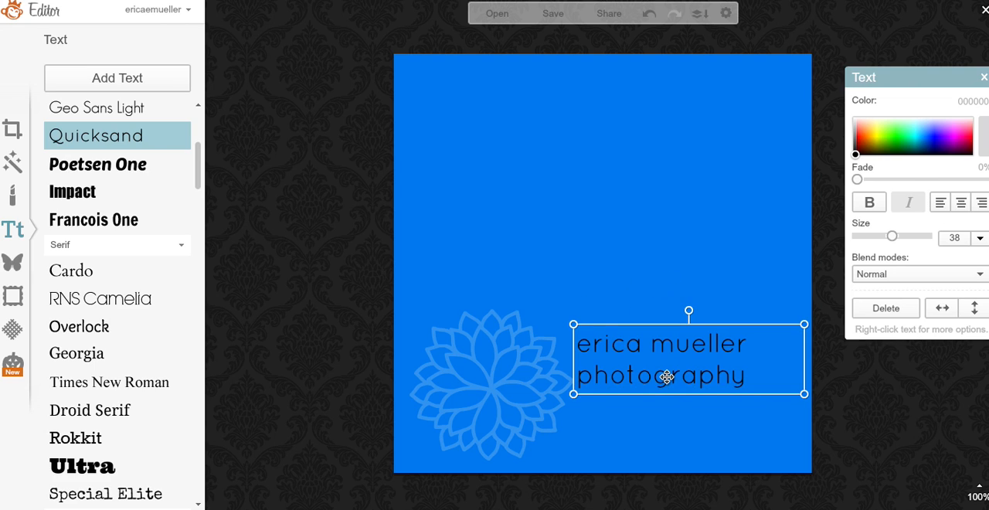
left_click_drag(667, 377, 673, 397)
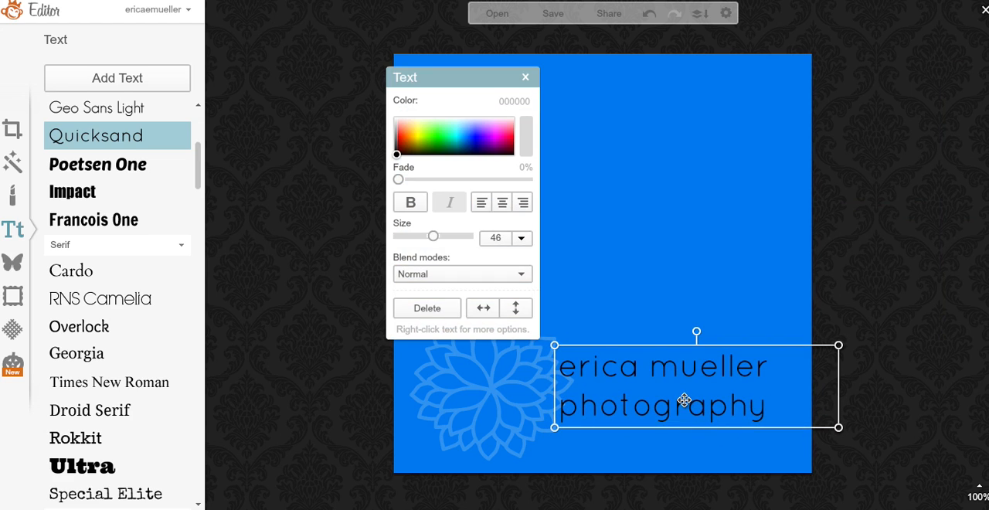
left_click_drag(683, 398, 707, 393)
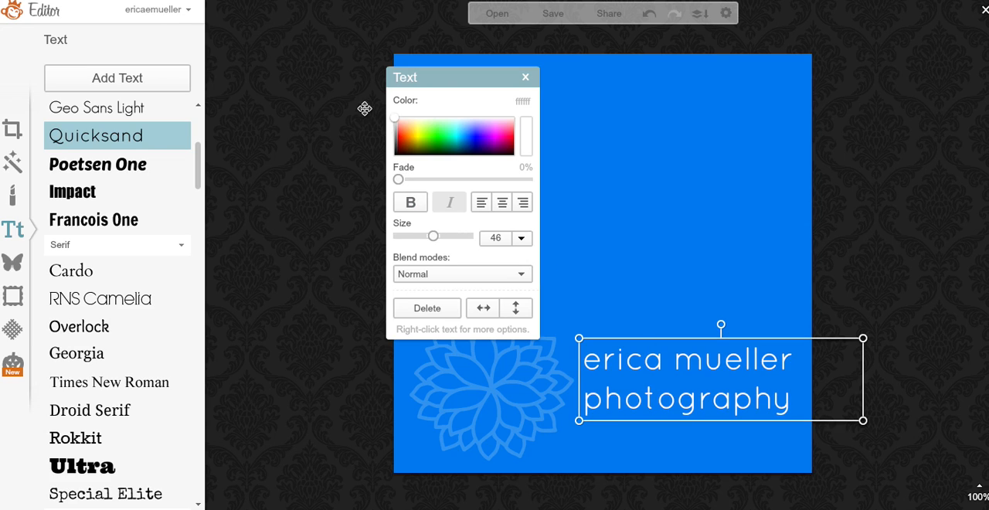
left_click_drag(395, 178, 493, 178)
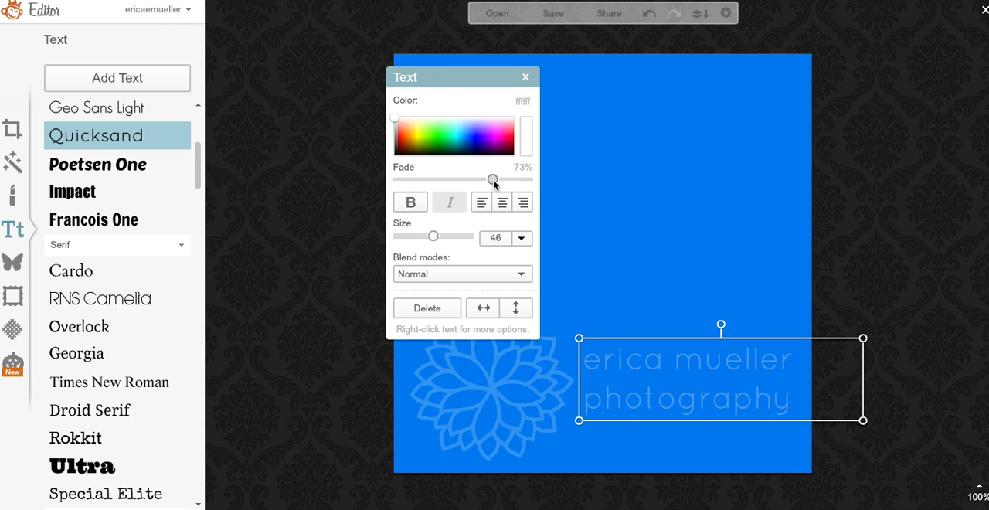
left_click_drag(493, 179, 502, 180)
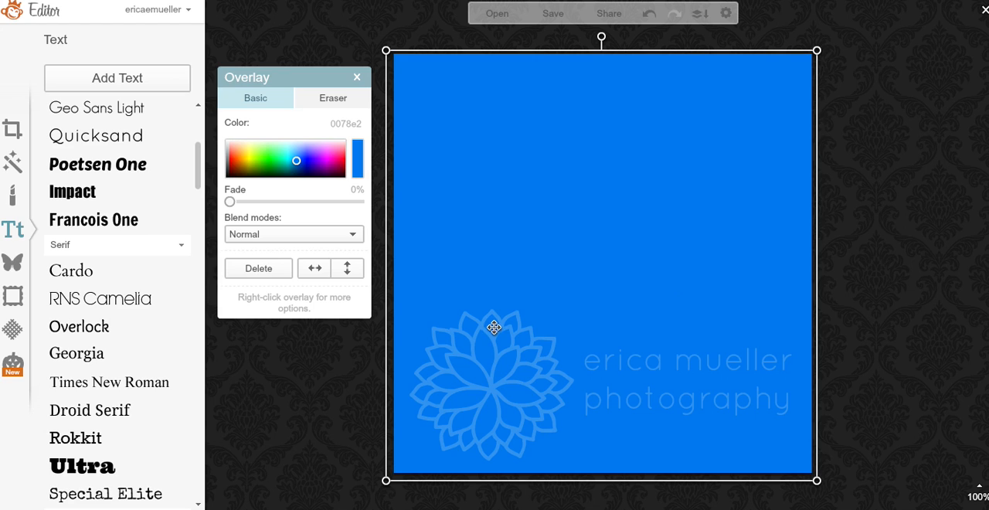
- Retune the flower's fade to 65% and the text's fade to 80%
left_click(357, 78)
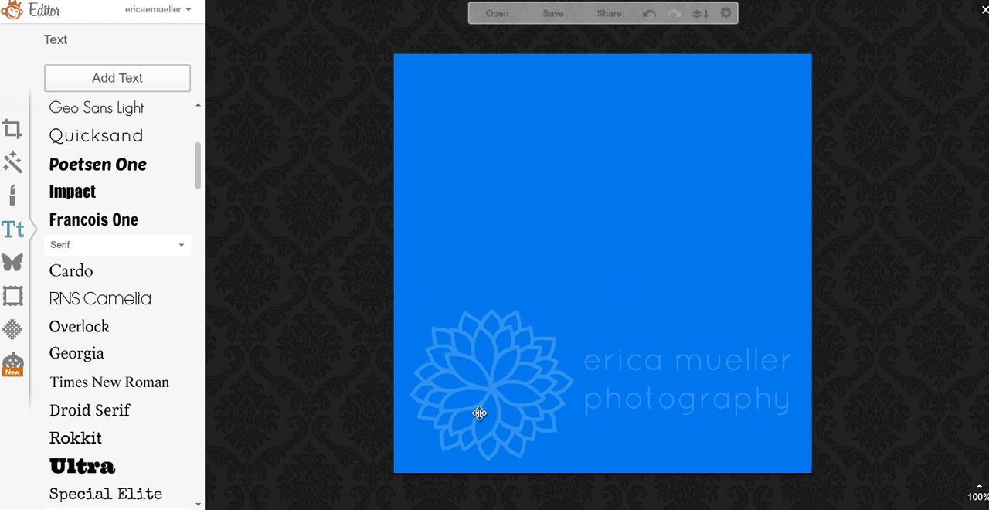
left_click(479, 414)
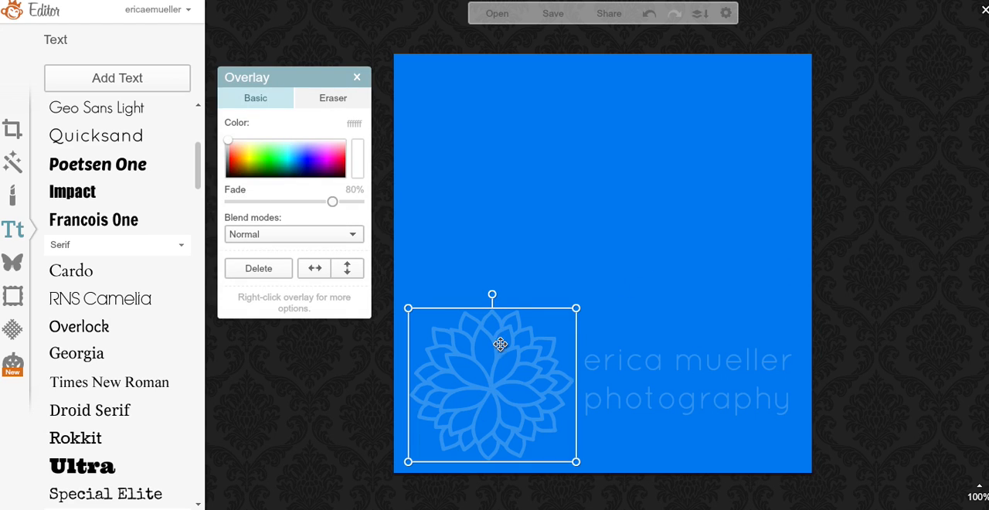
mouse_move(667, 359)
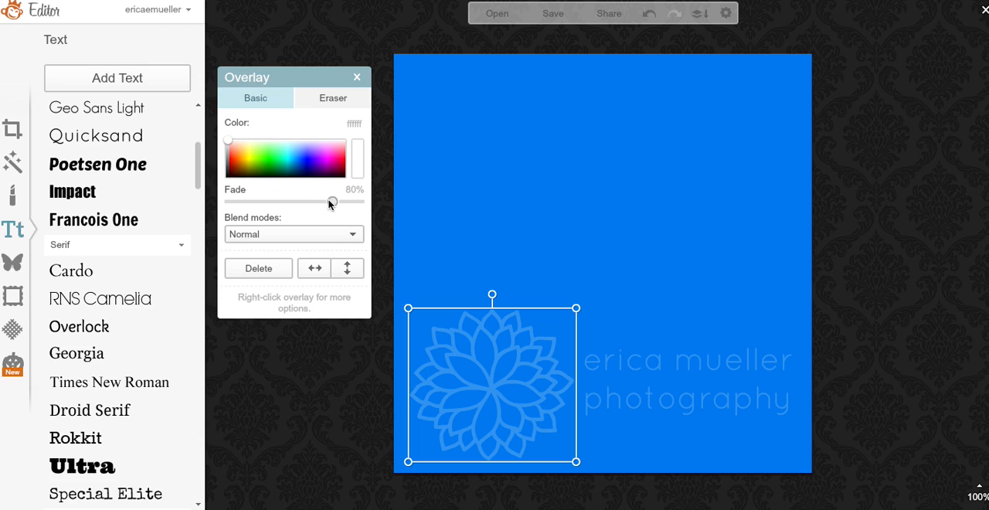
mouse_move(331, 204)
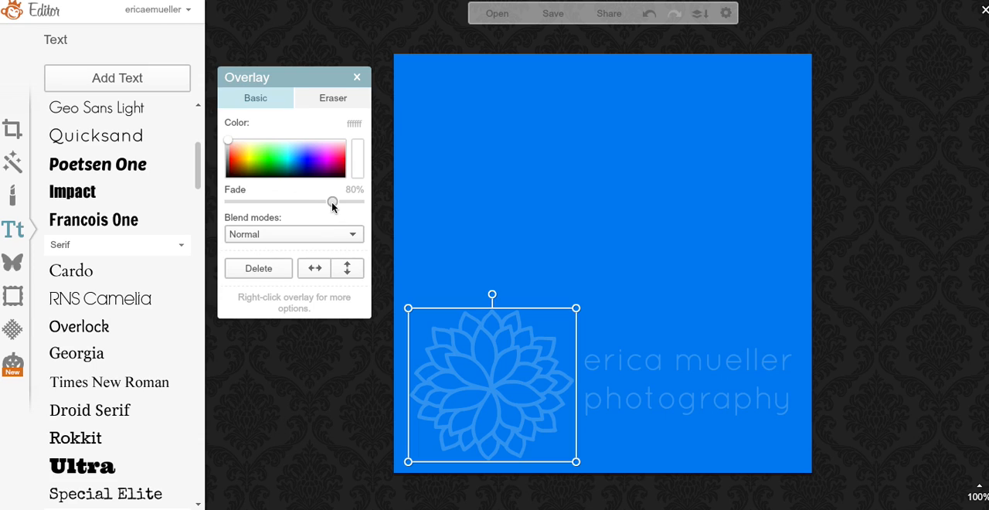
left_click_drag(332, 201, 340, 201)
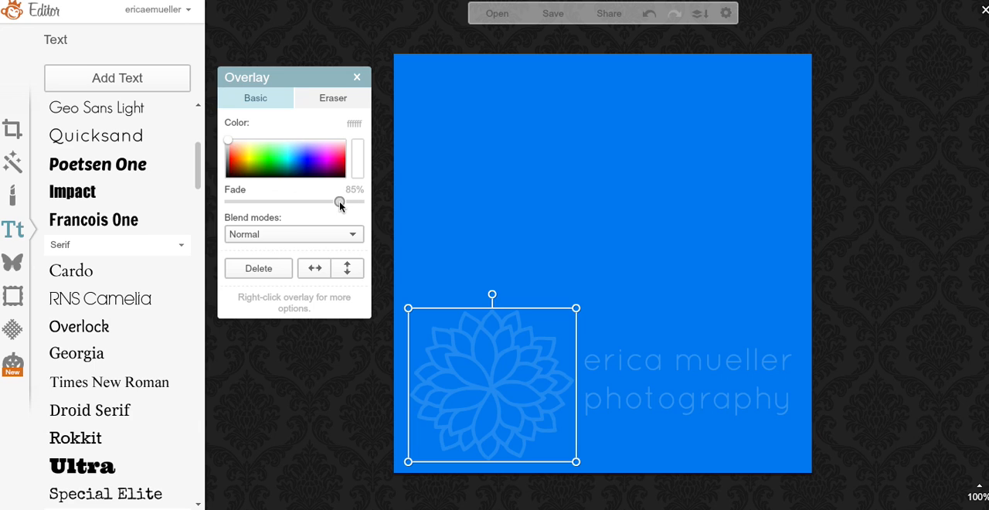
left_click_drag(354, 201, 338, 201)
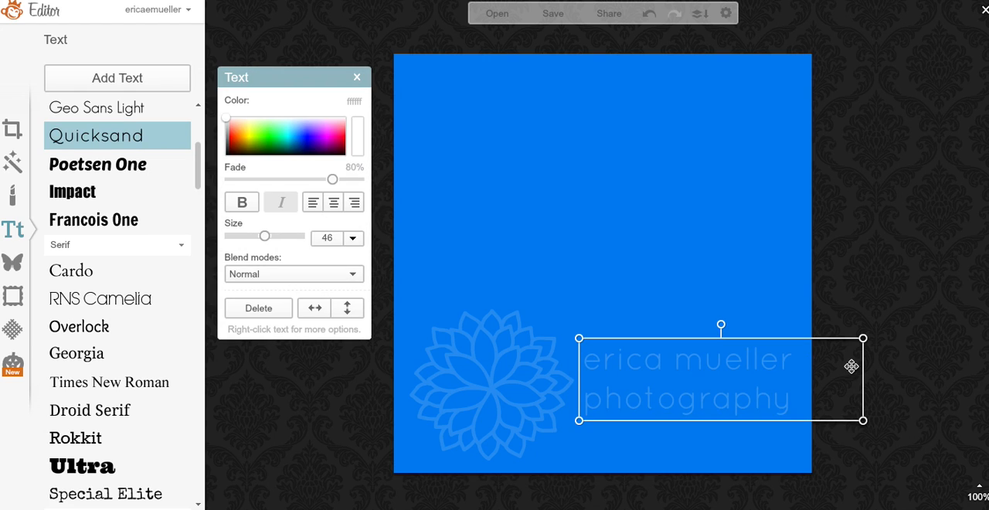
left_click_drag(862, 380, 958, 365)
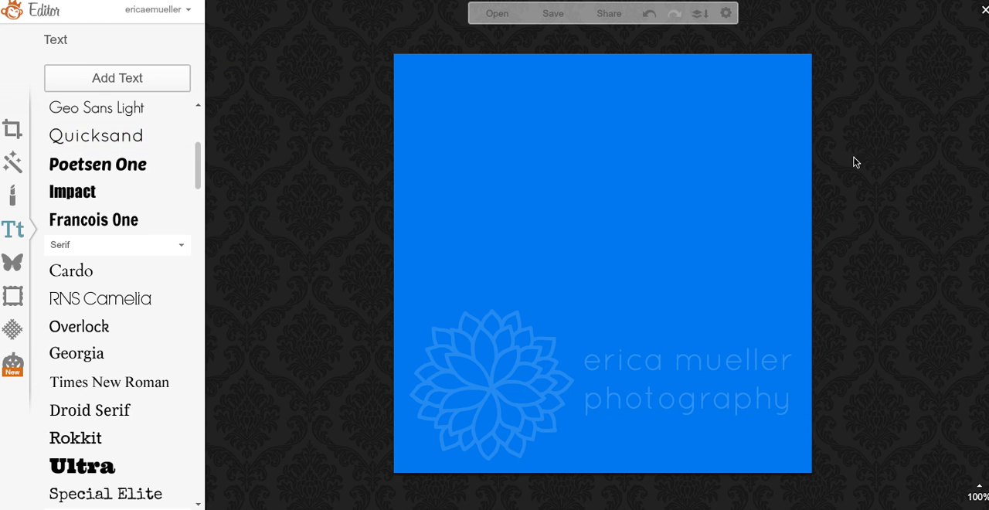
- Crop the canvas to about 600 x 266, tightly framing the flower and text
left_click(12, 130)
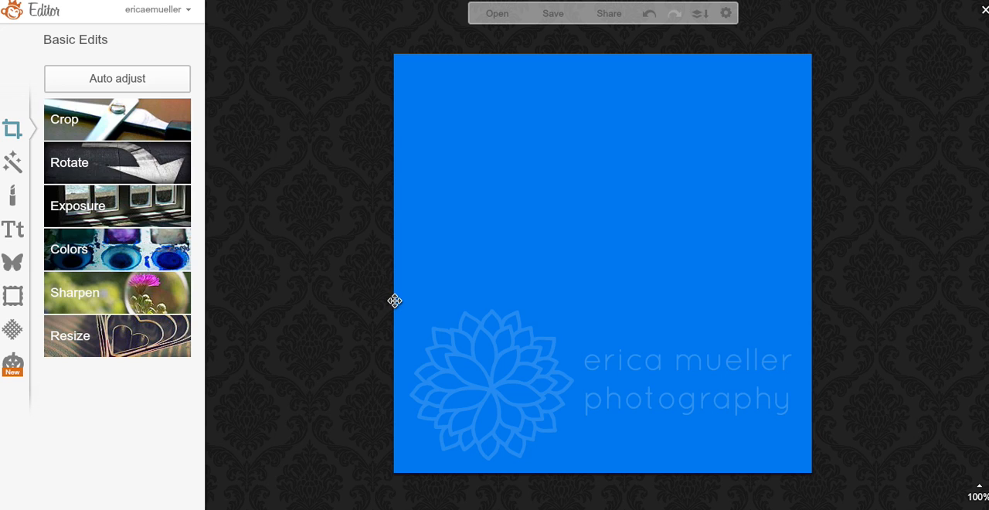
mouse_move(102, 123)
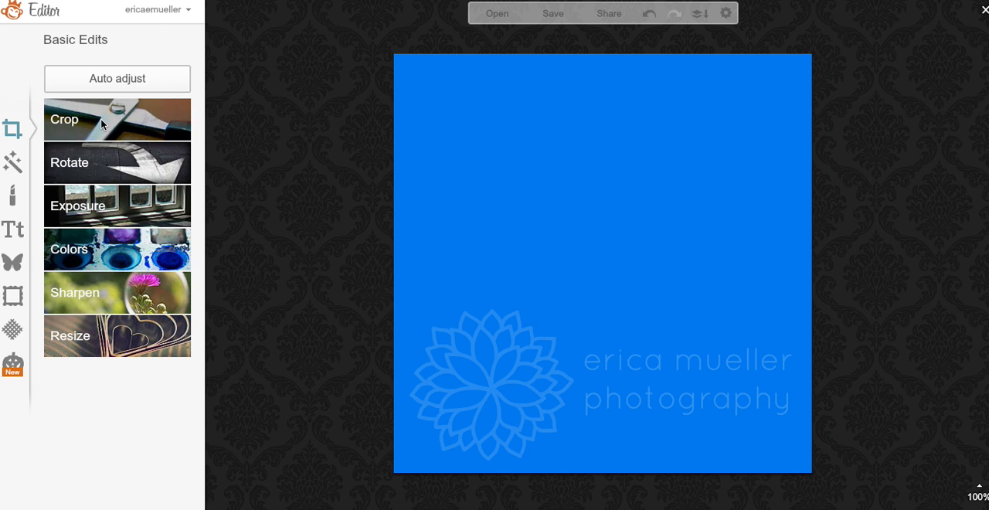
left_click(65, 119)
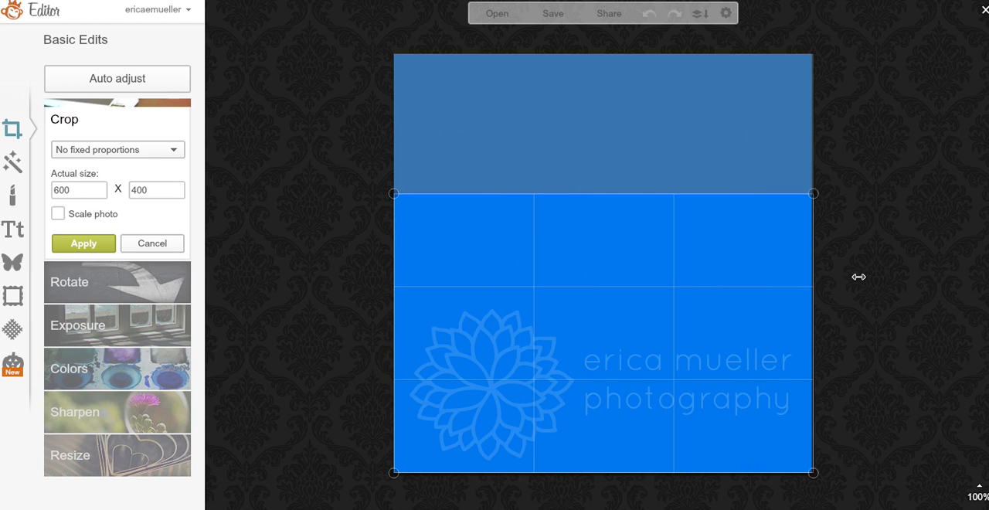
left_click_drag(603, 193, 602, 275)
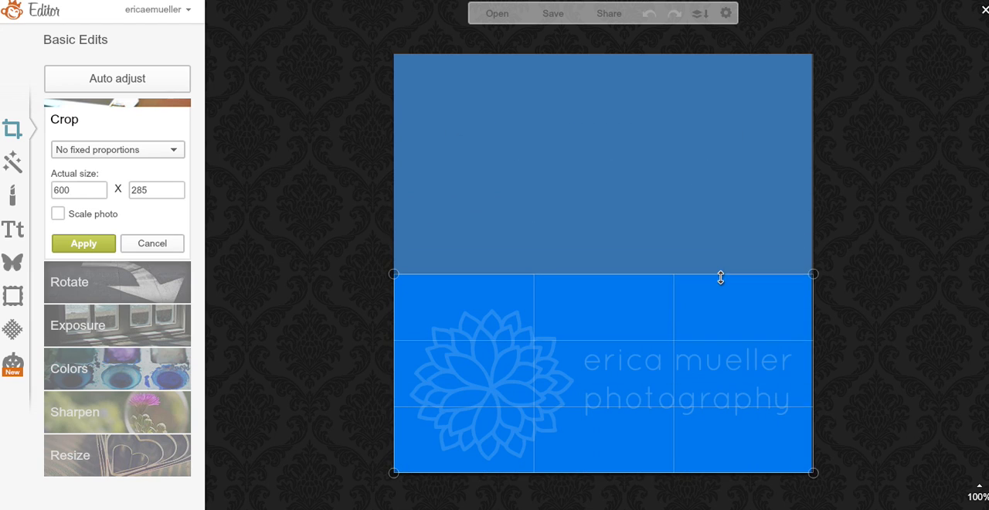
left_click_drag(720, 273, 720, 288)
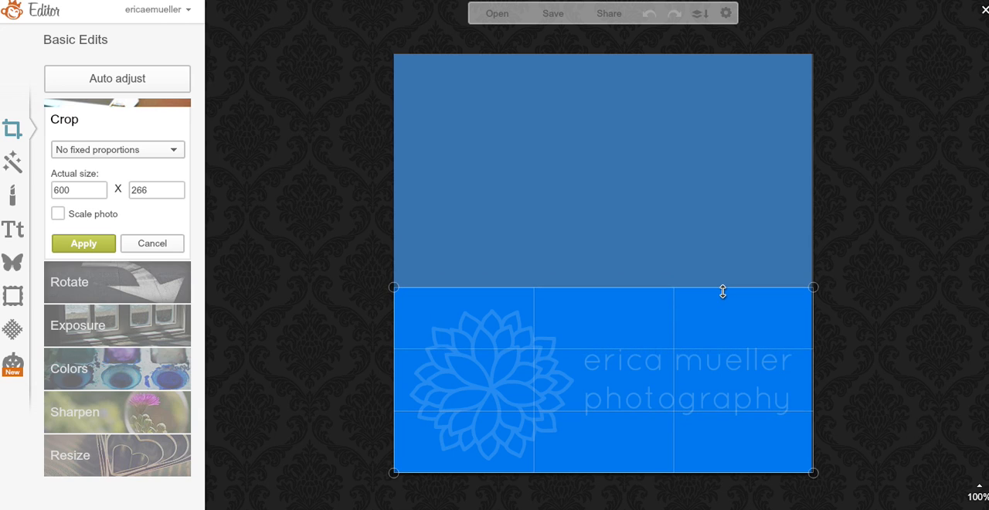
left_click_drag(723, 287, 723, 287)
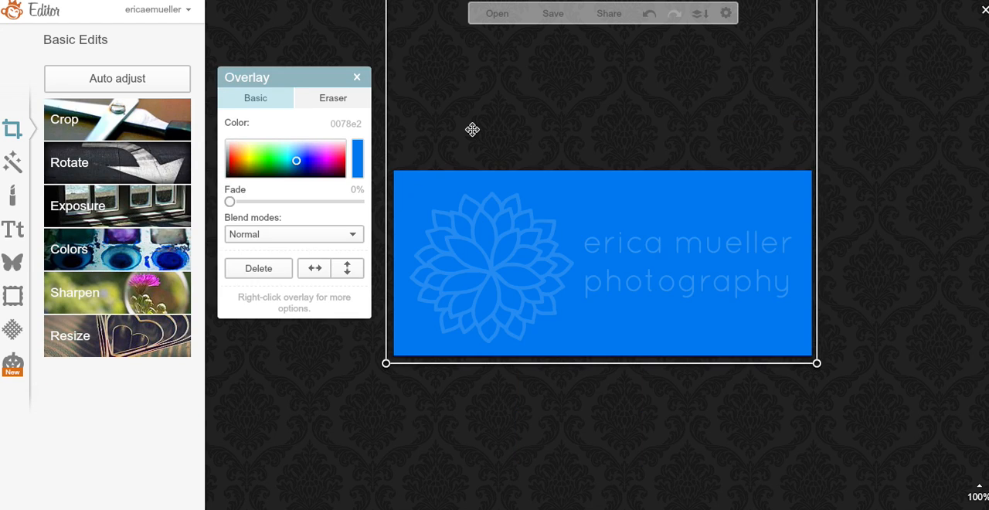
left_click(258, 269)
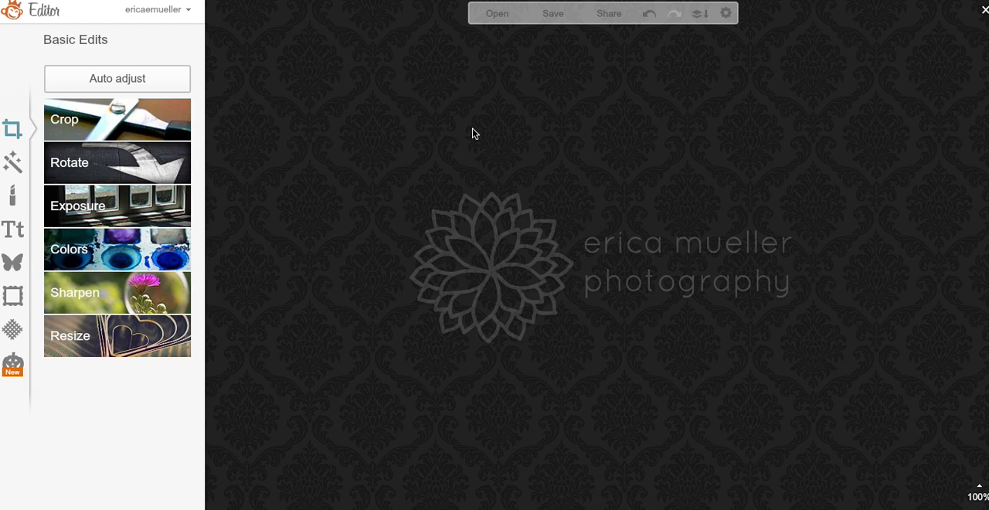
mouse_move(568, 350)
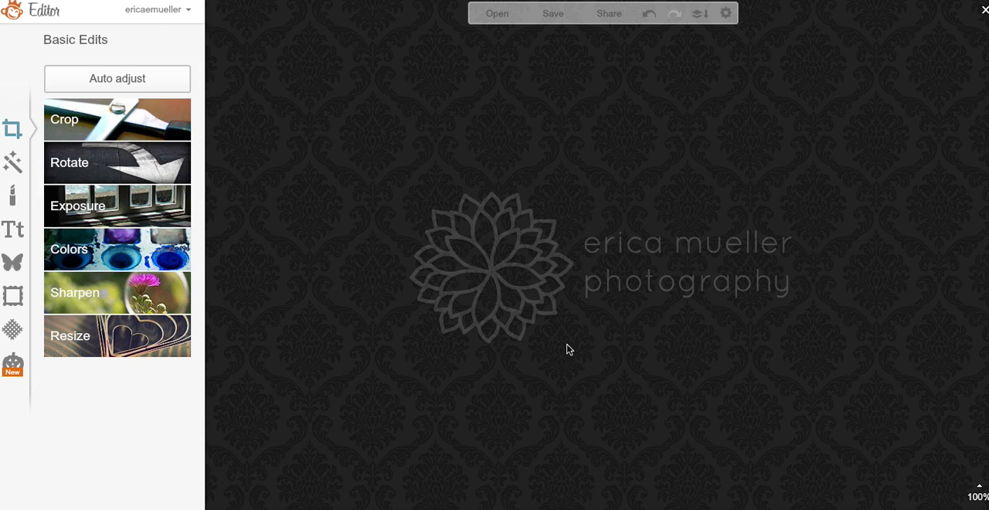
mouse_move(554, 5)
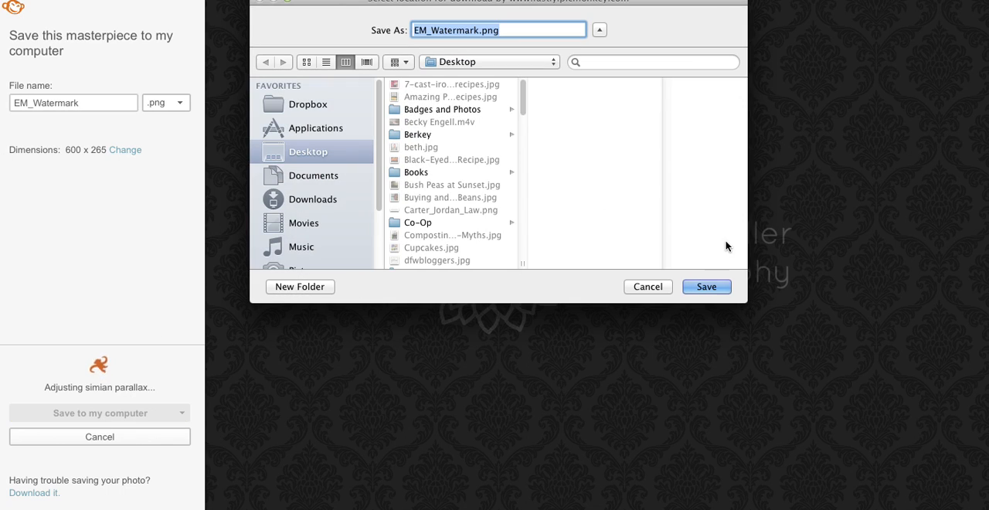
- Save as EM_Watermark.png on the Desktop, replacing the existing file, and close the image
left_click(705, 287)
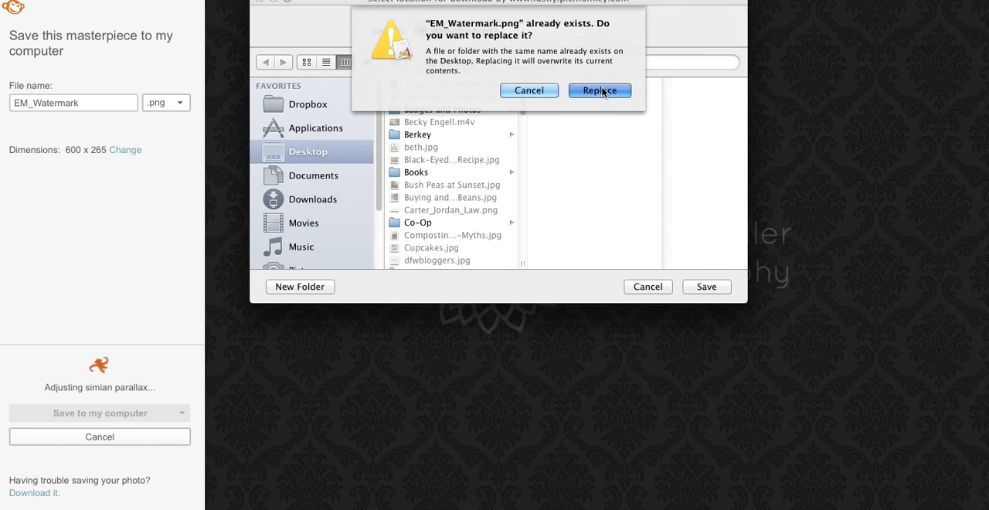
left_click(599, 89)
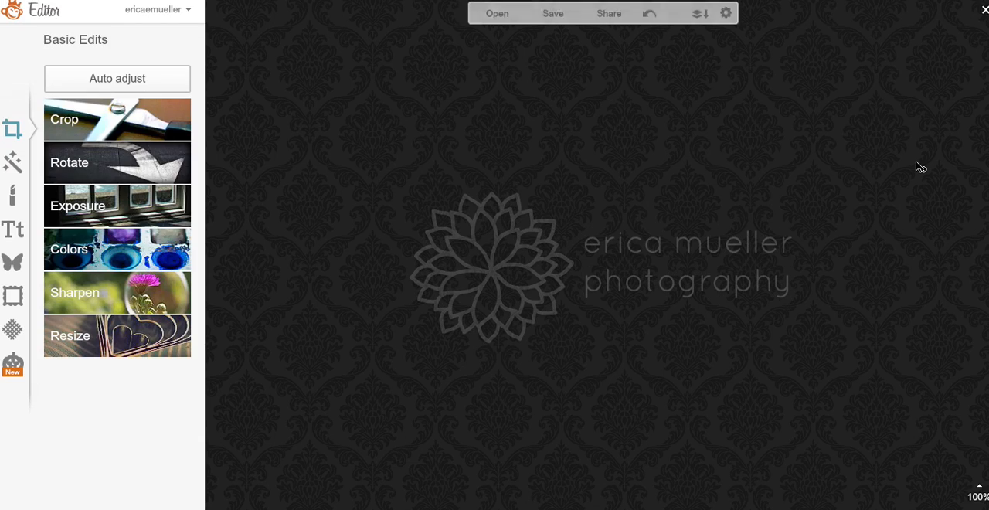
left_click(553, 12)
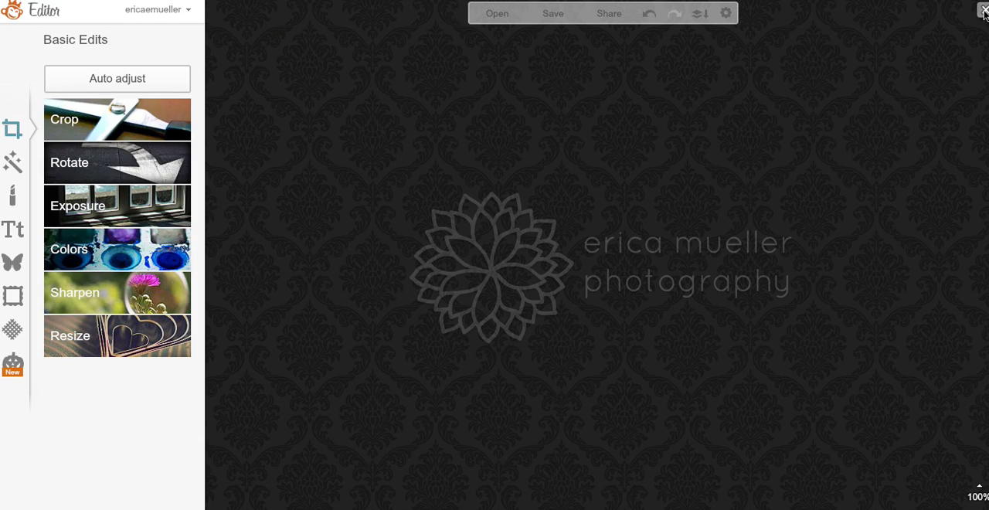
- From the home page, open Bush Peas at Sunset.jpg from the Desktop in the editor
left_click(983, 10)
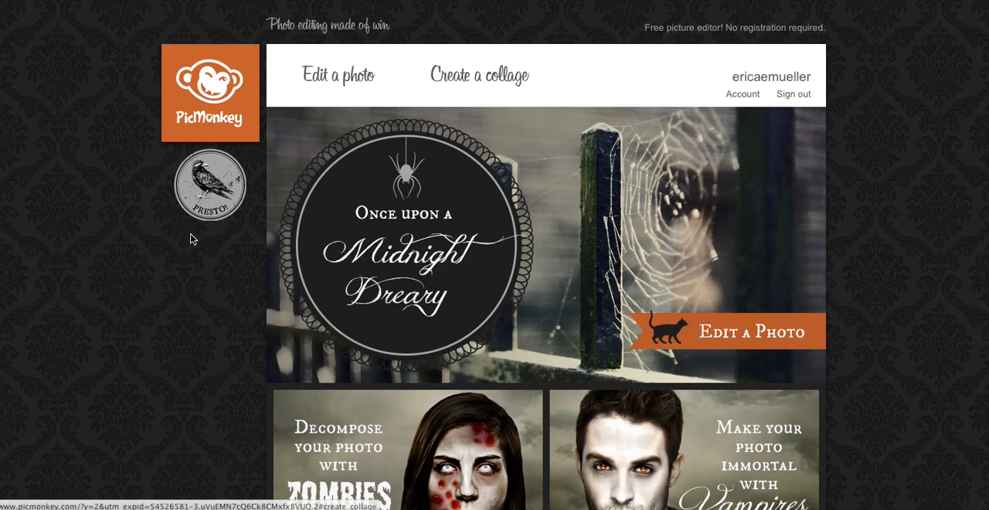
left_click(726, 331)
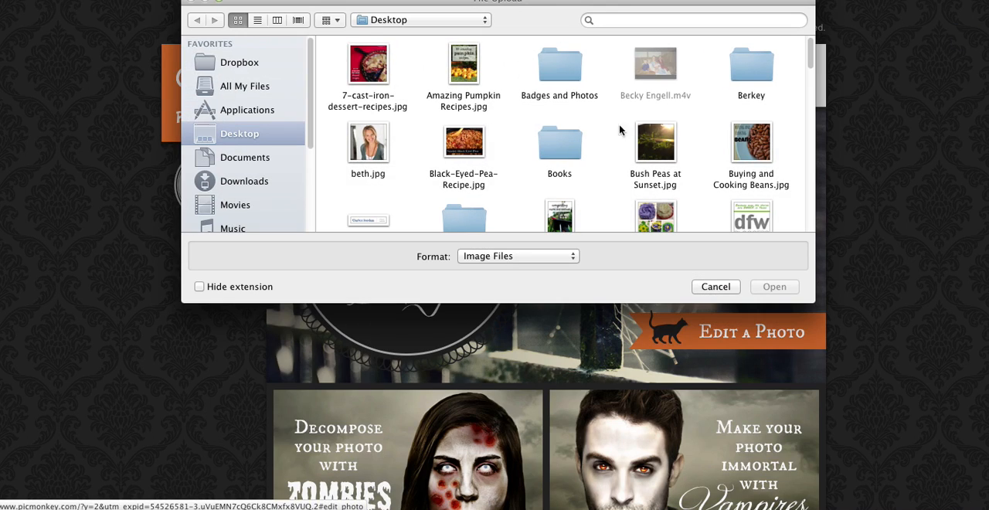
left_click(655, 140)
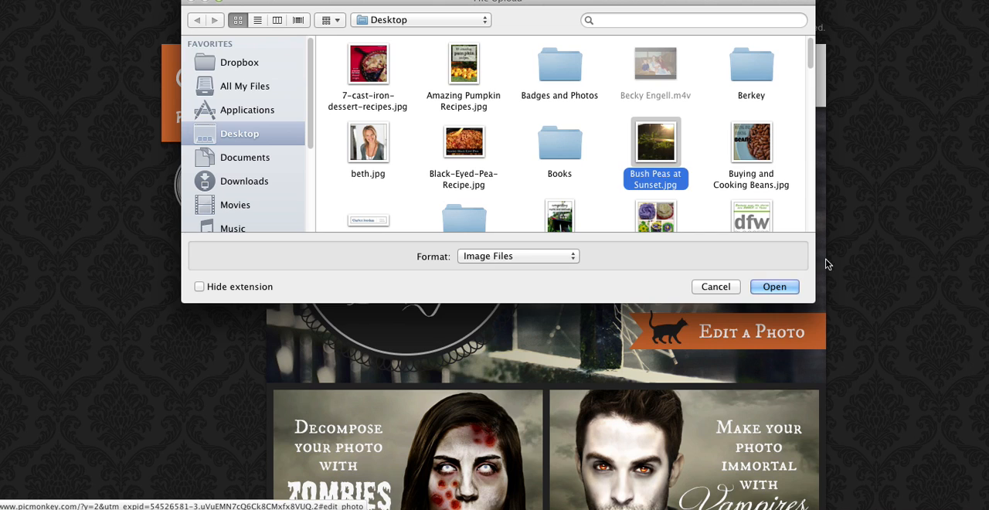
left_click(774, 287)
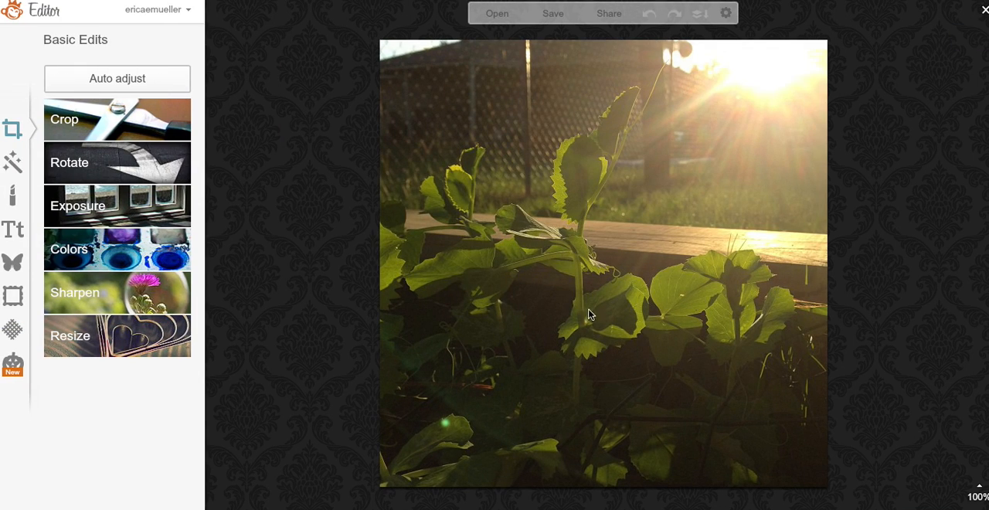
mouse_move(83, 239)
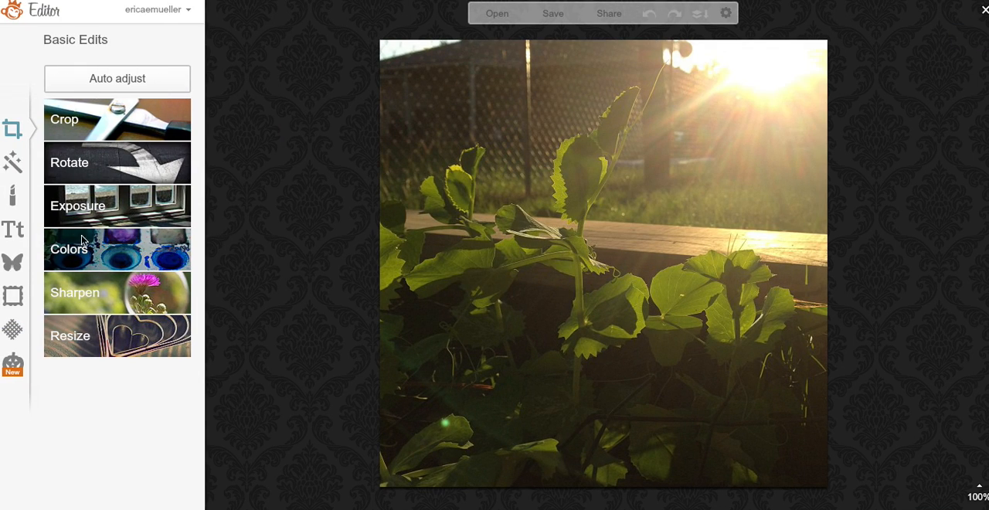
mouse_move(12, 261)
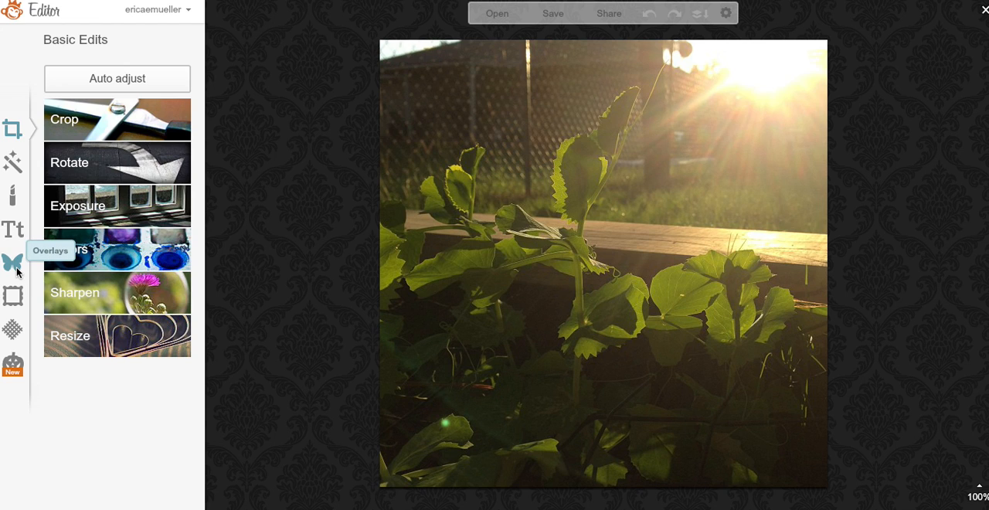
- From Overlays > Your Own, load EM_Watermark.png, which stalls while uploading
left_click(12, 262)
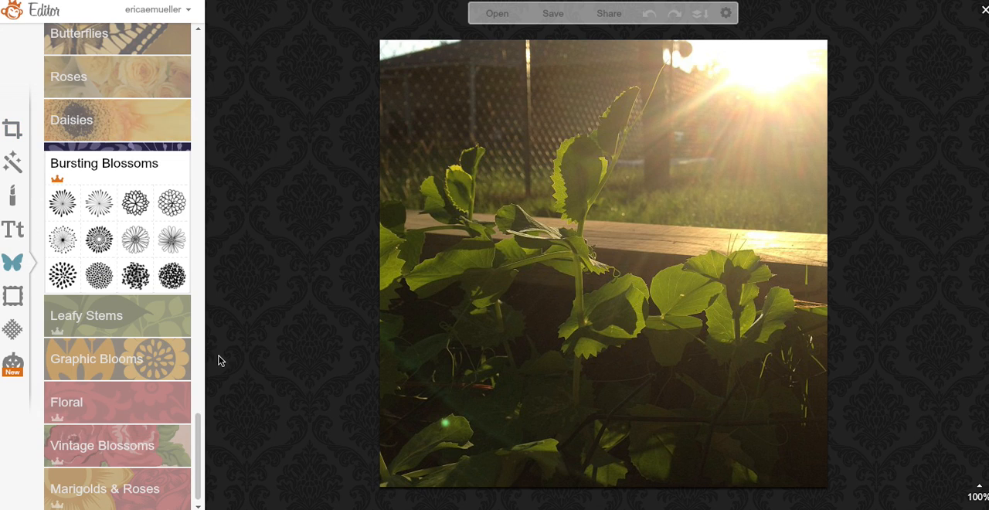
left_click(12, 263)
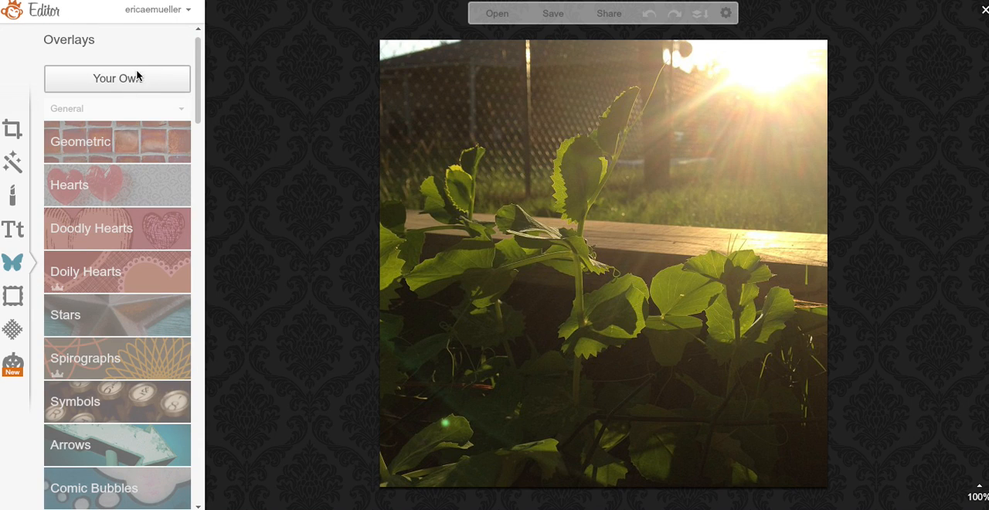
left_click(118, 77)
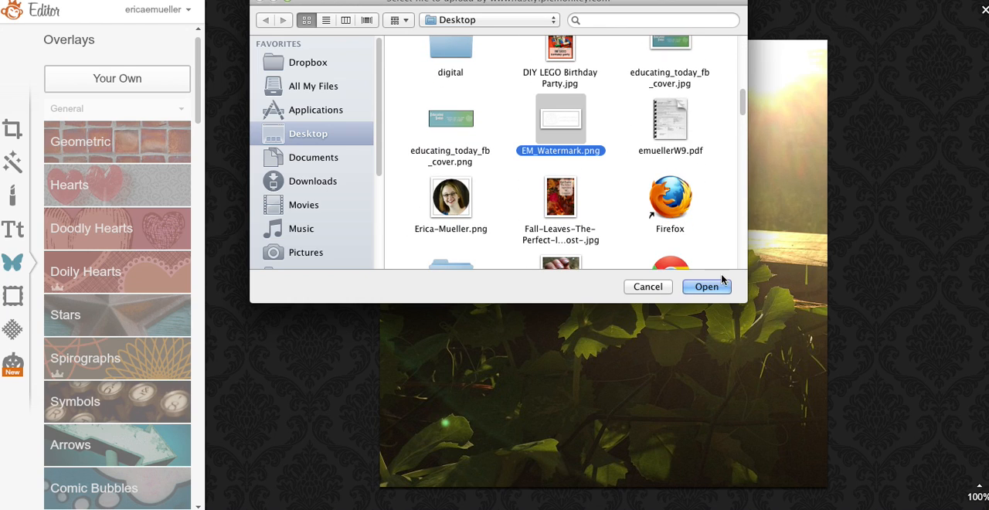
left_click(704, 288)
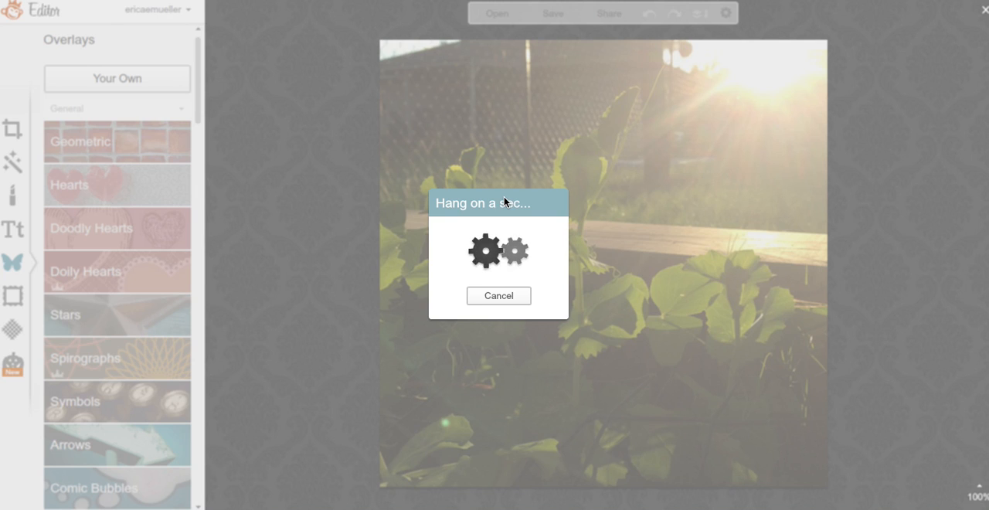
mouse_move(645, 290)
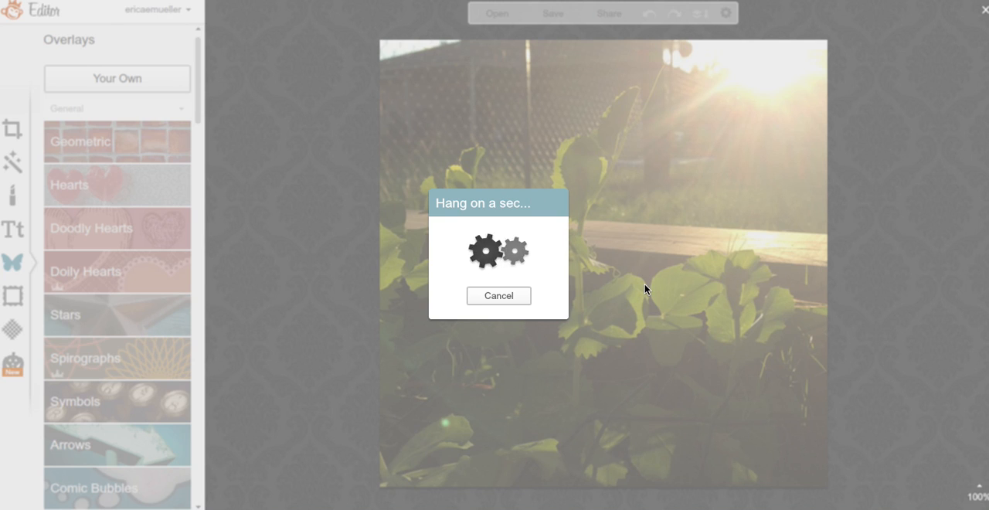
mouse_move(687, 288)
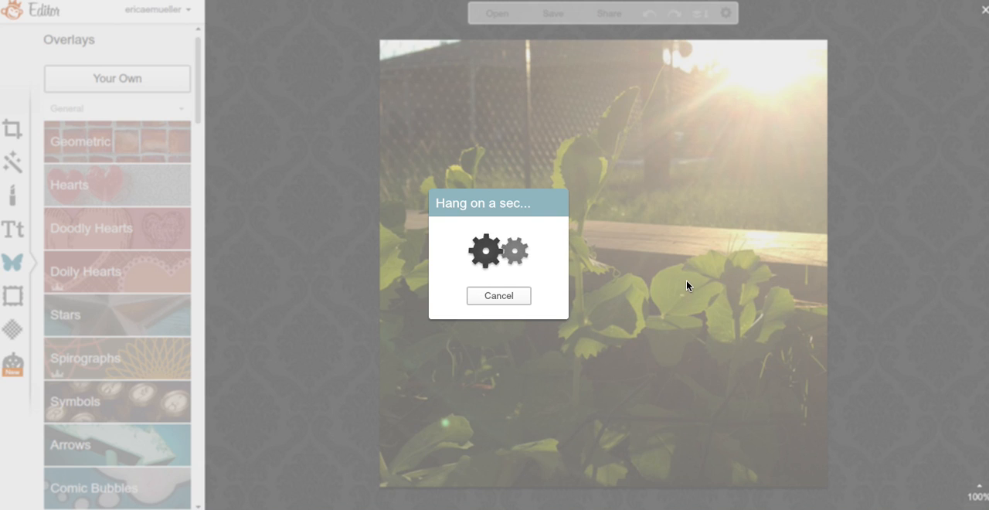
mouse_move(730, 317)
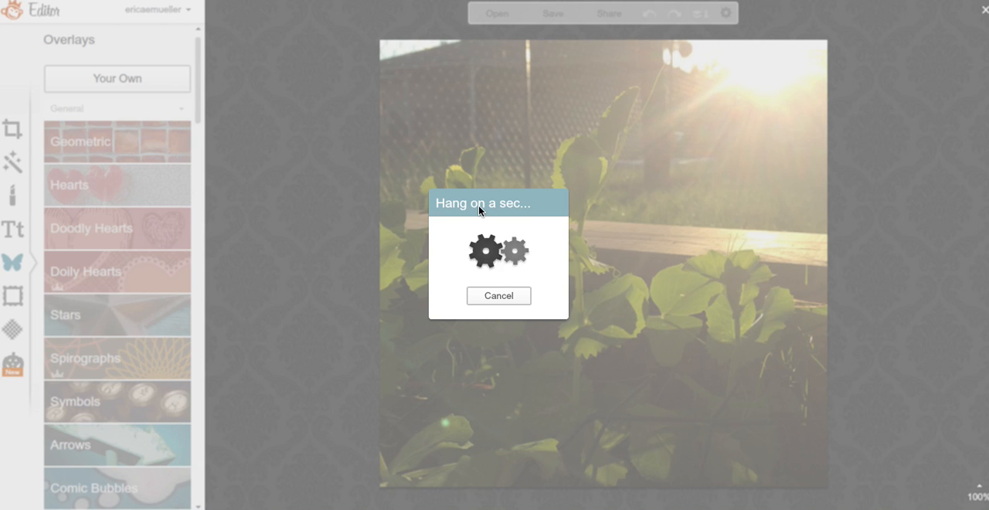
mouse_move(602, 272)
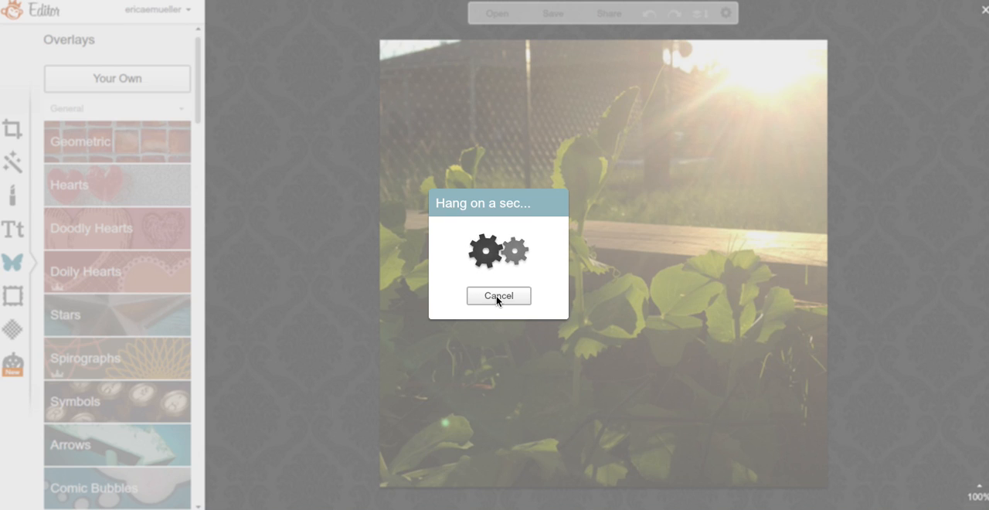
- Cancel the stalled upload and load EM_Watermark.png again as an overlay
left_click(118, 78)
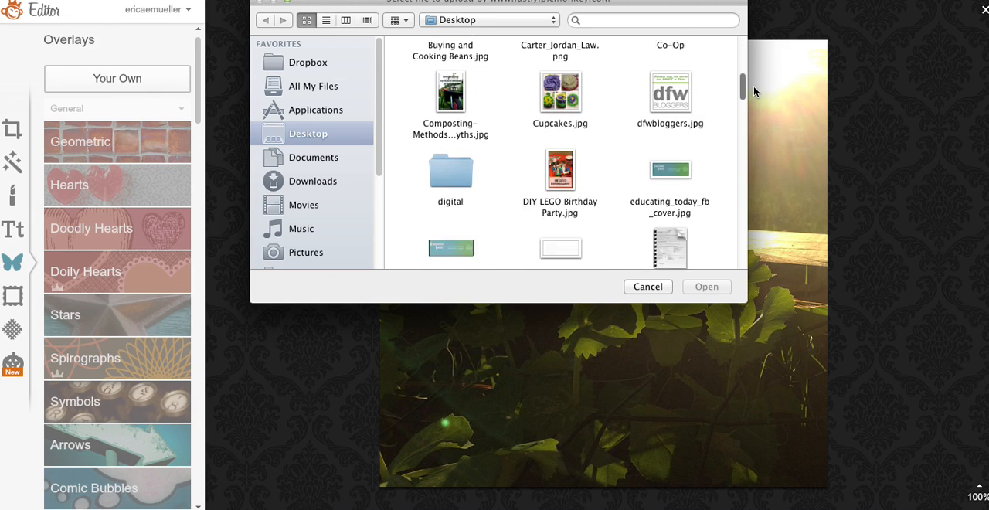
left_click(559, 193)
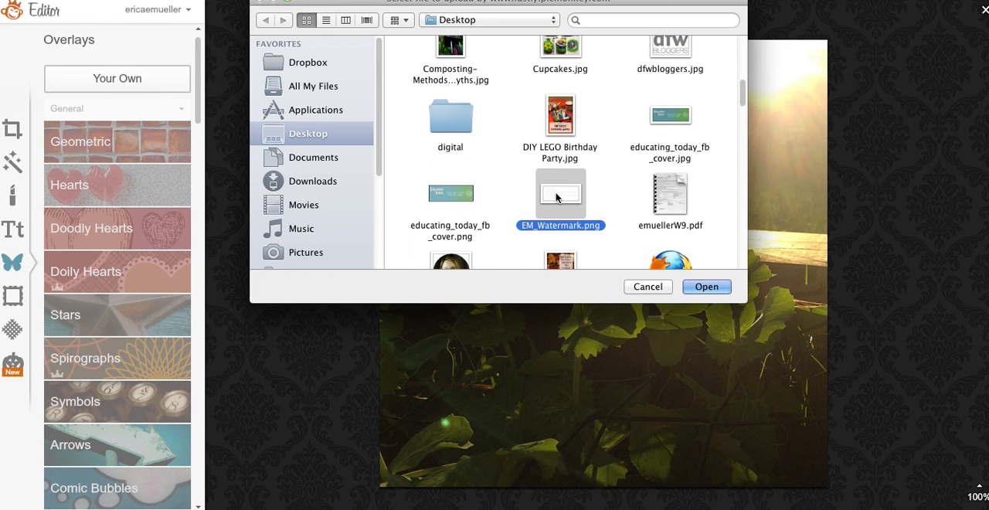
left_click(704, 287)
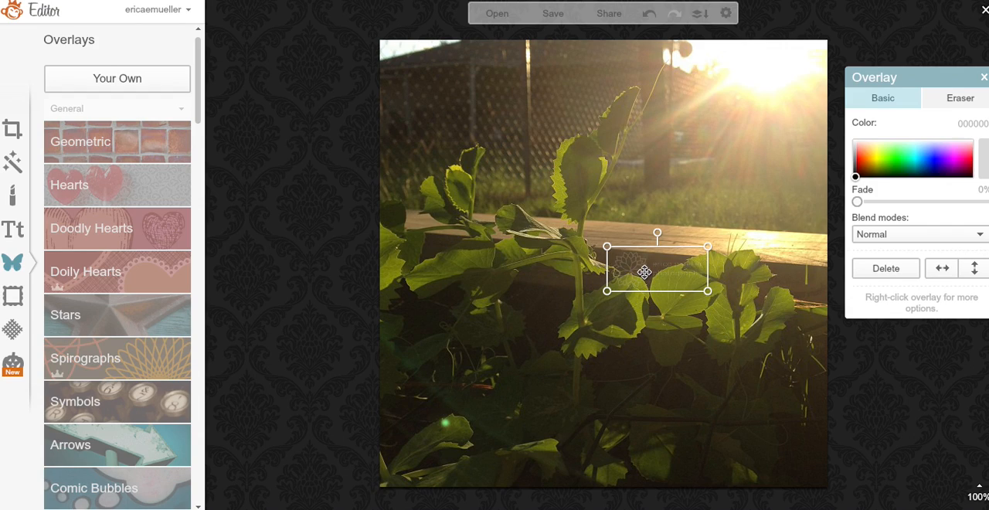
- Enlarge the watermark, try it at the top, then settle it at the photo's lower left
left_click_drag(644, 272, 432, 454)
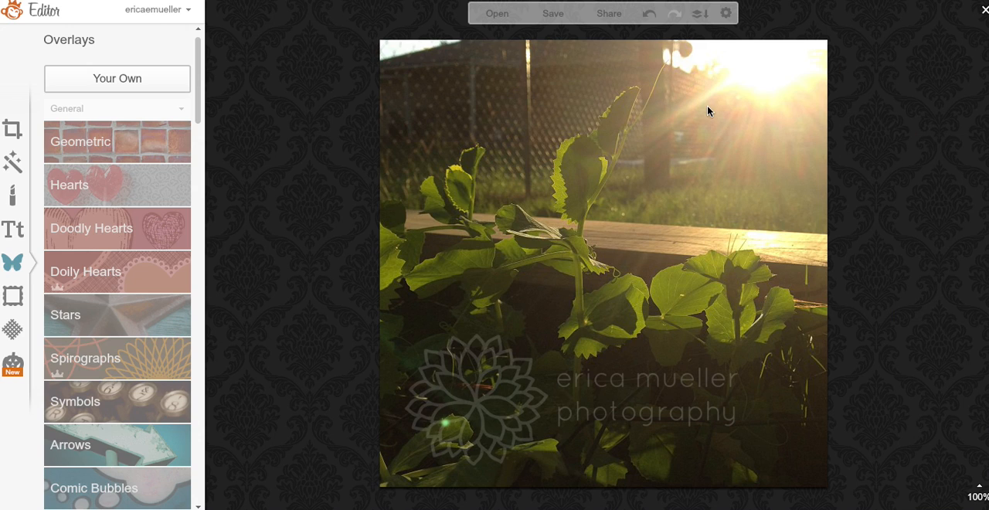
mouse_move(569, 327)
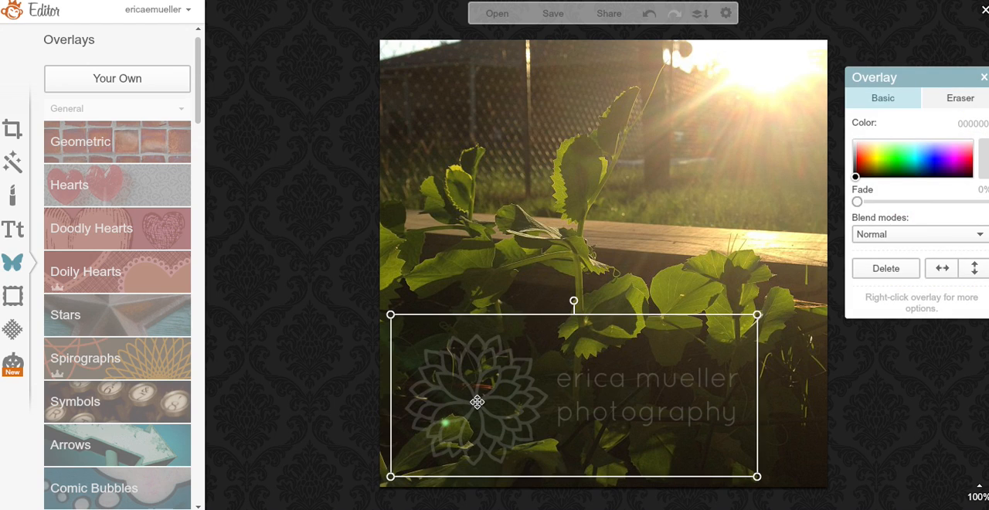
left_click_drag(476, 402, 544, 107)
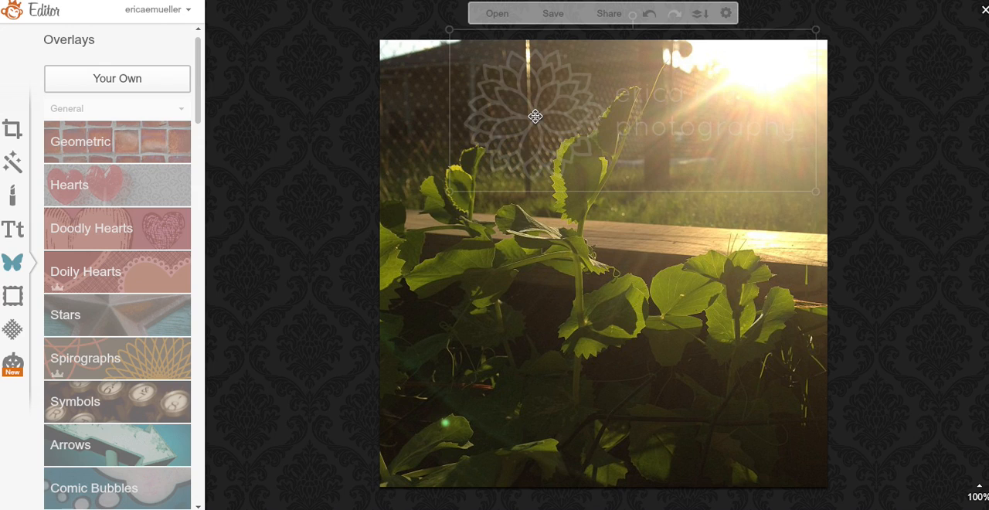
left_click(535, 118)
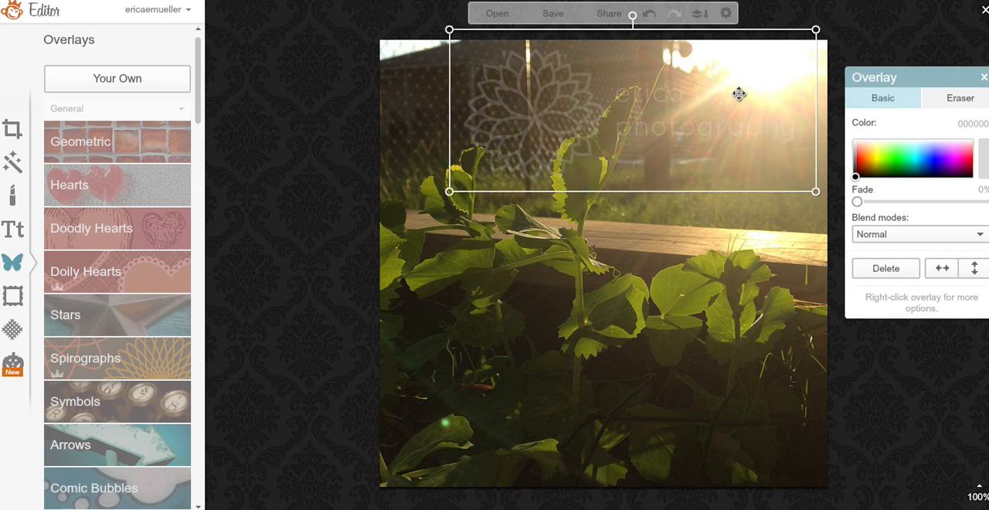
mouse_move(754, 111)
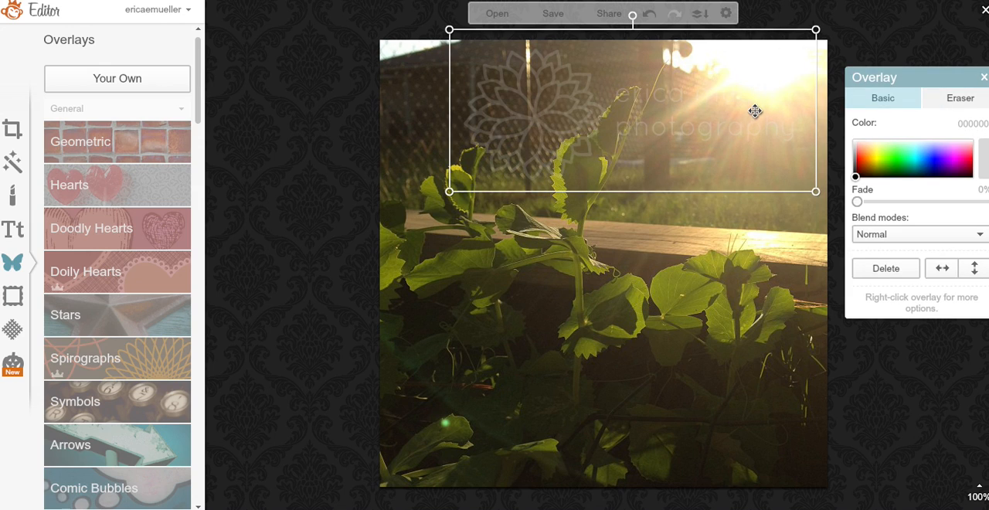
left_click_drag(754, 111, 686, 395)
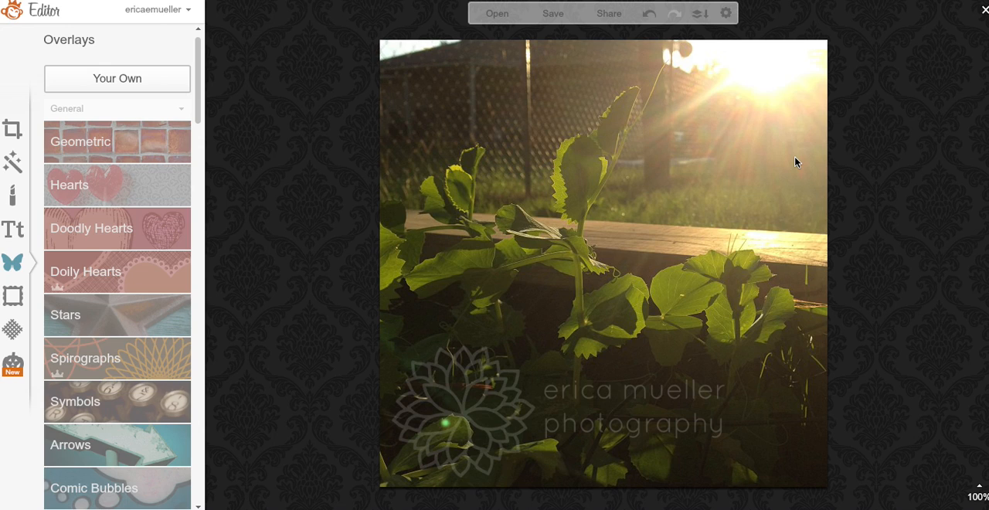
mouse_move(615, 158)
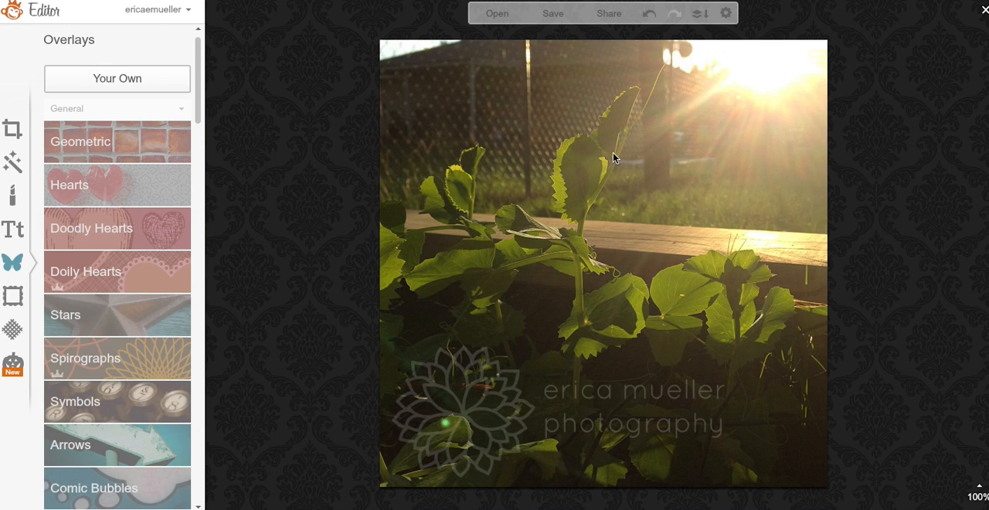